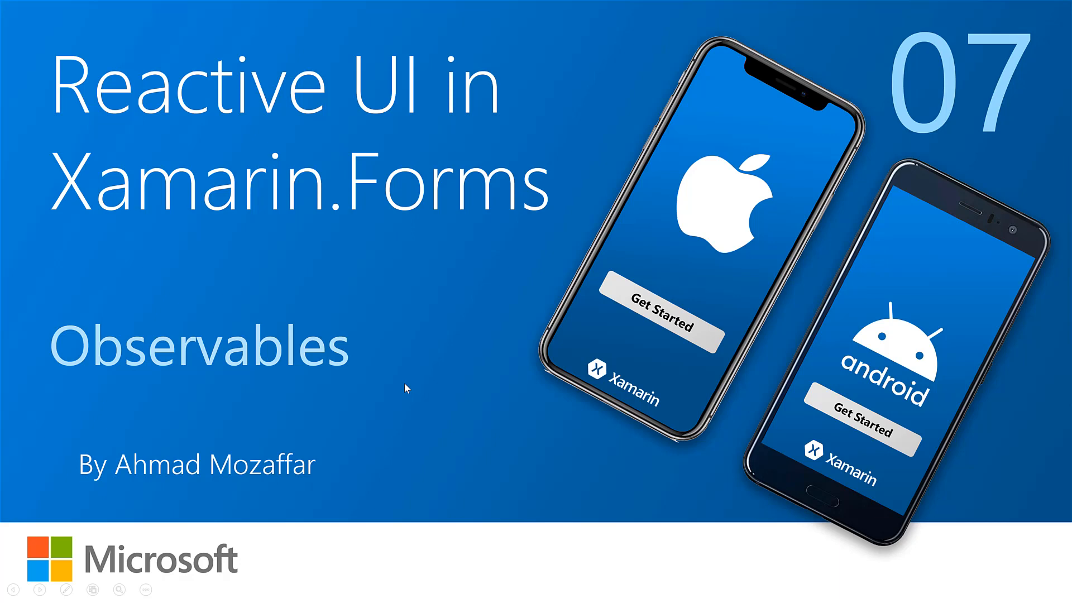
mouse_move(443, 378)
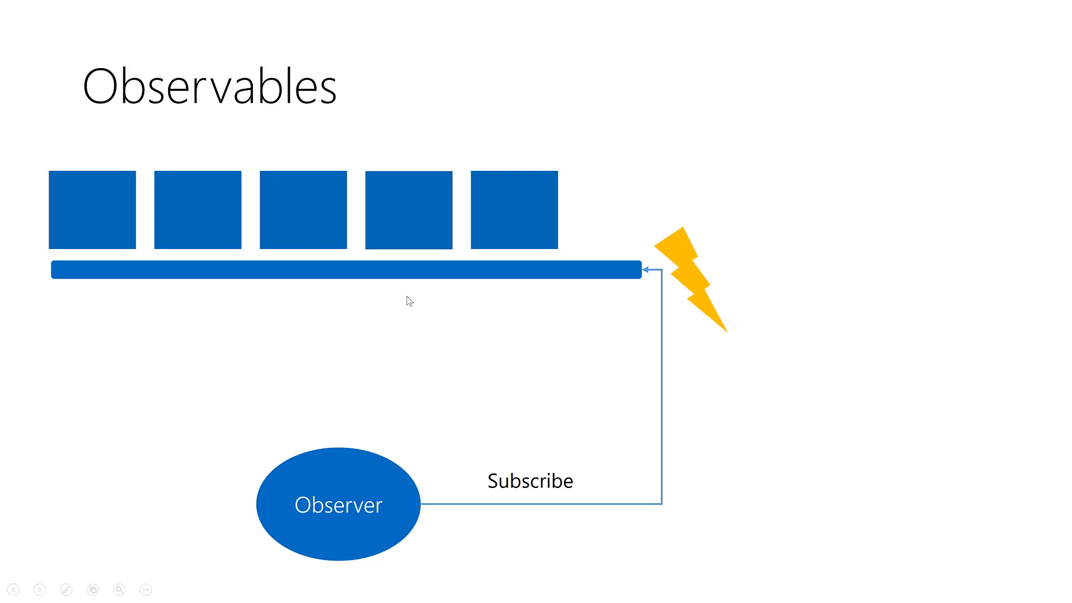
mouse_move(81, 160)
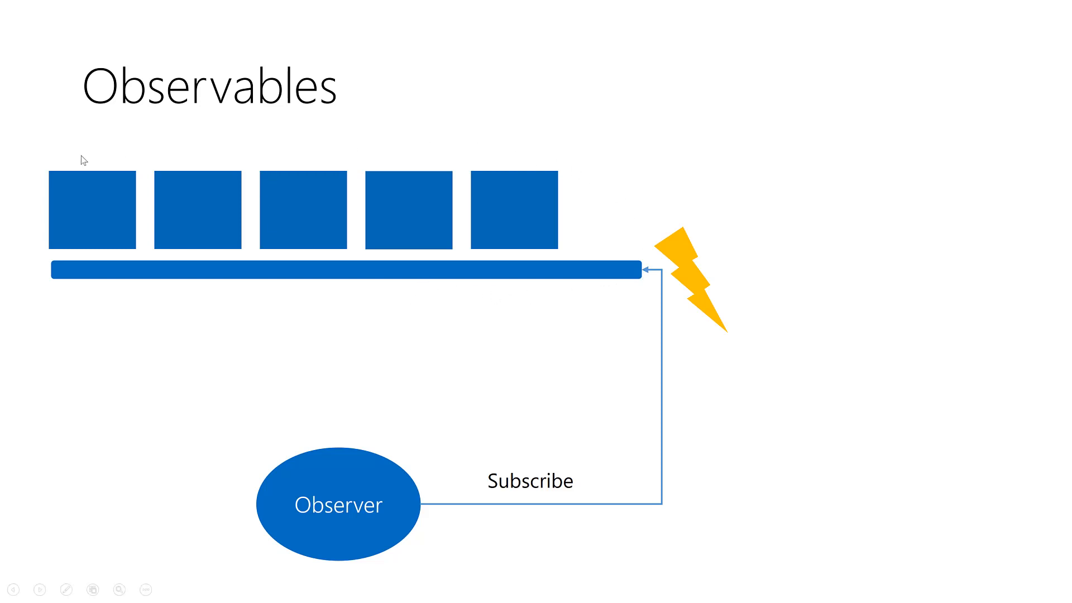
mouse_move(503, 282)
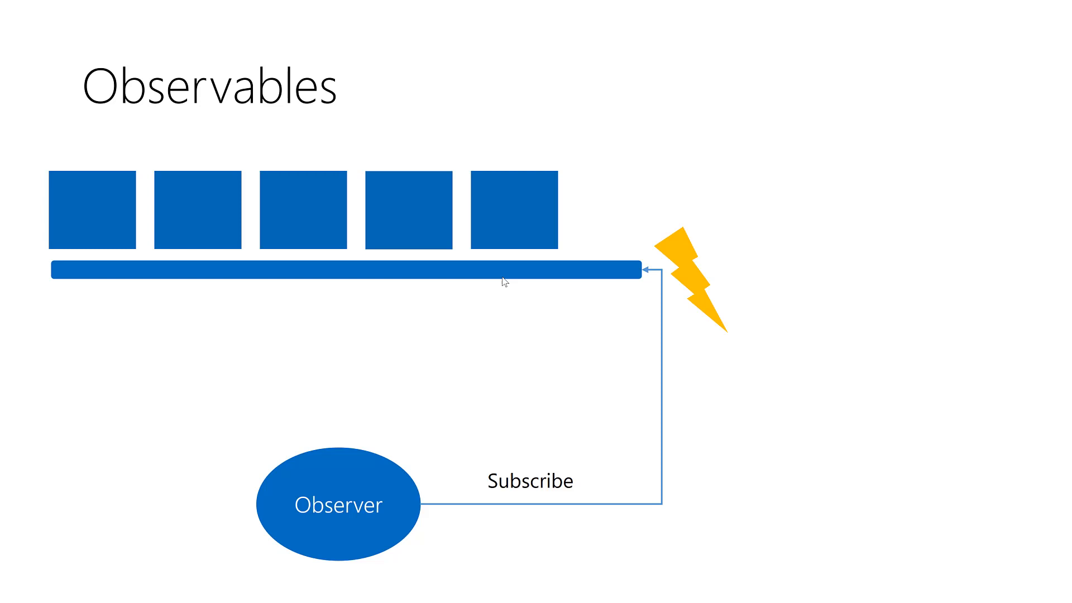
mouse_move(563, 325)
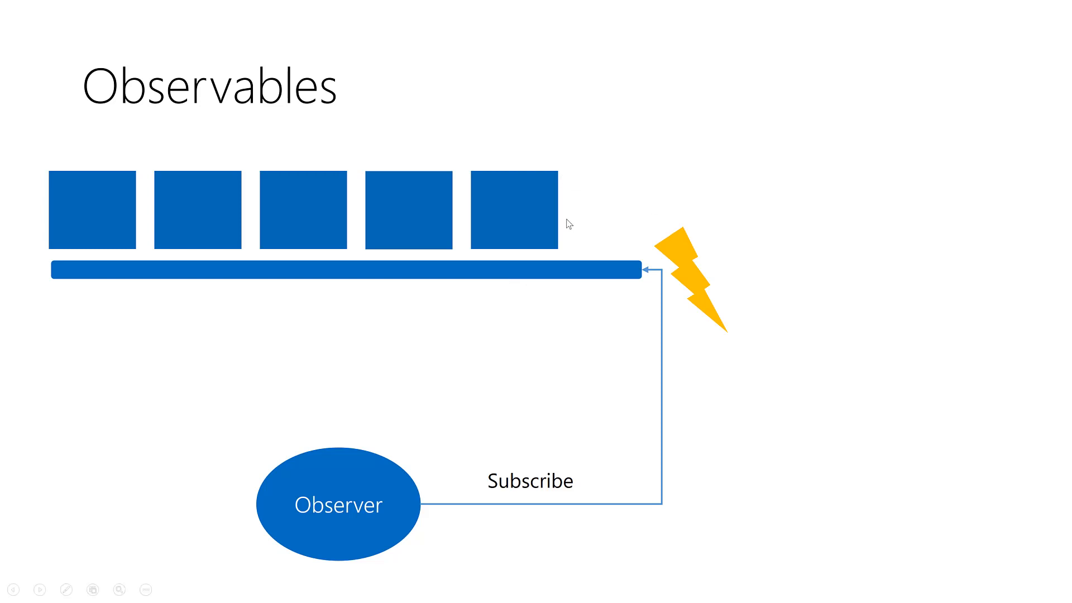
mouse_move(665, 267)
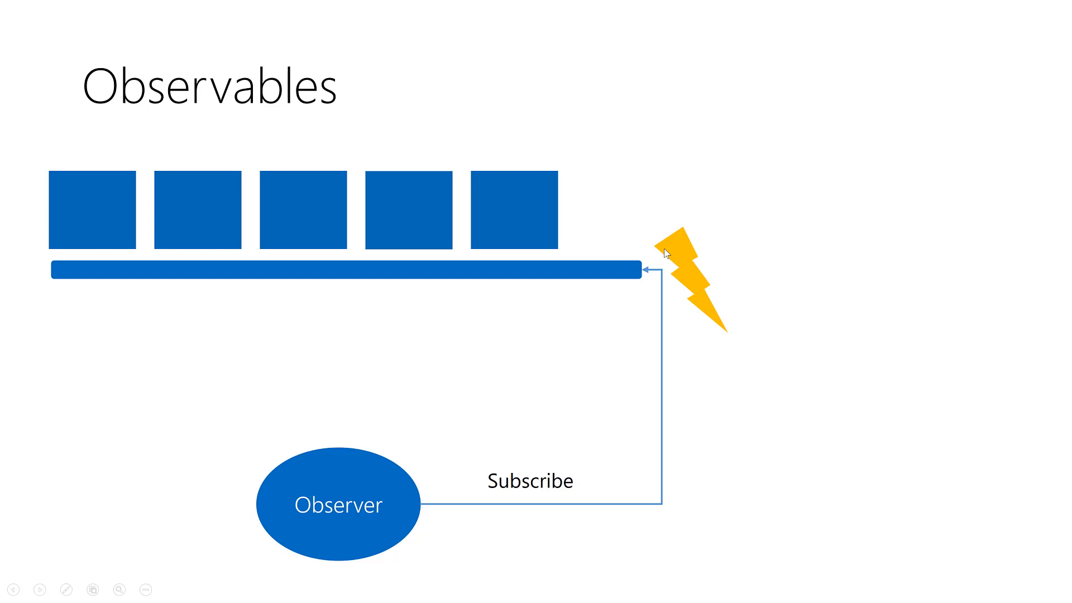
mouse_move(572, 181)
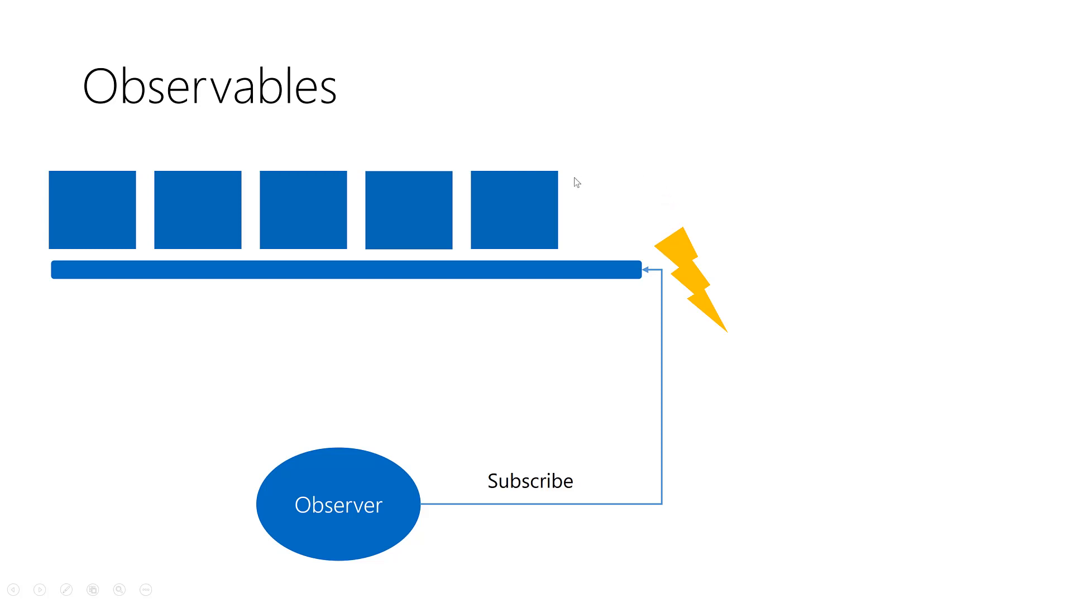
mouse_move(539, 179)
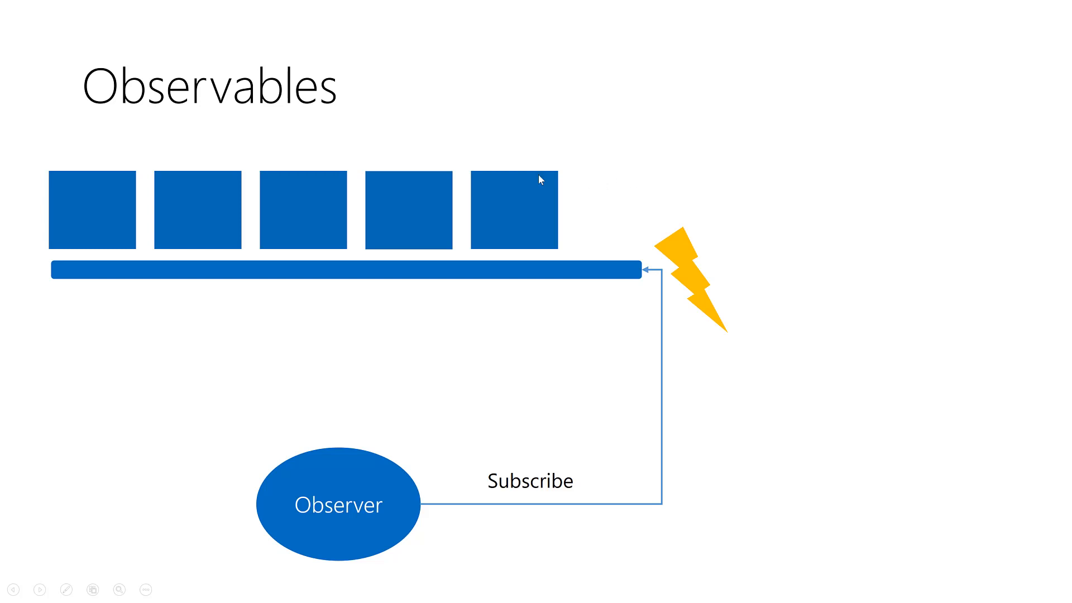
mouse_move(580, 172)
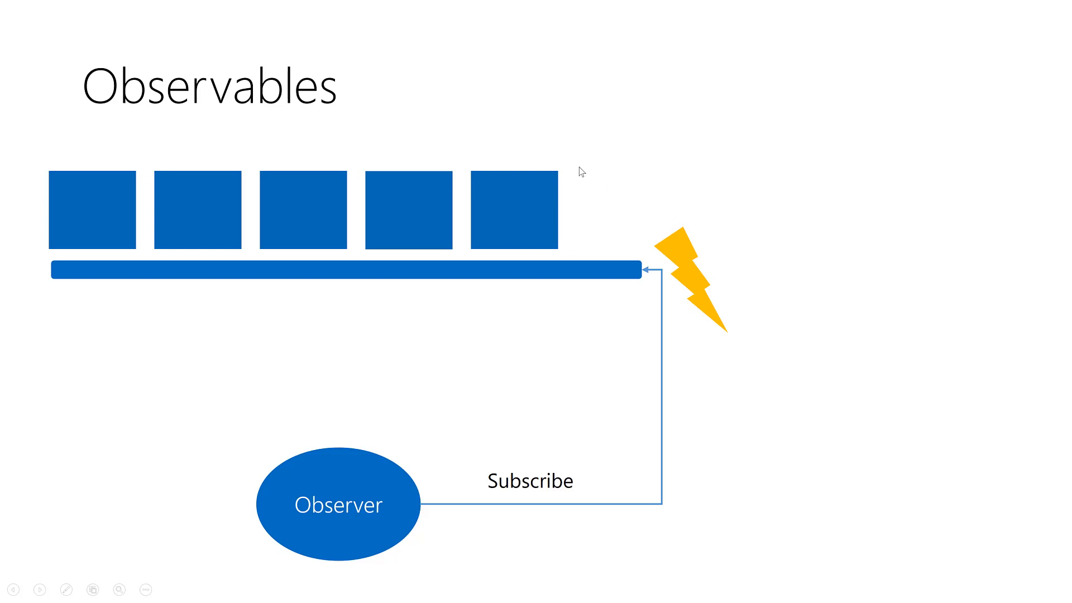
mouse_move(577, 253)
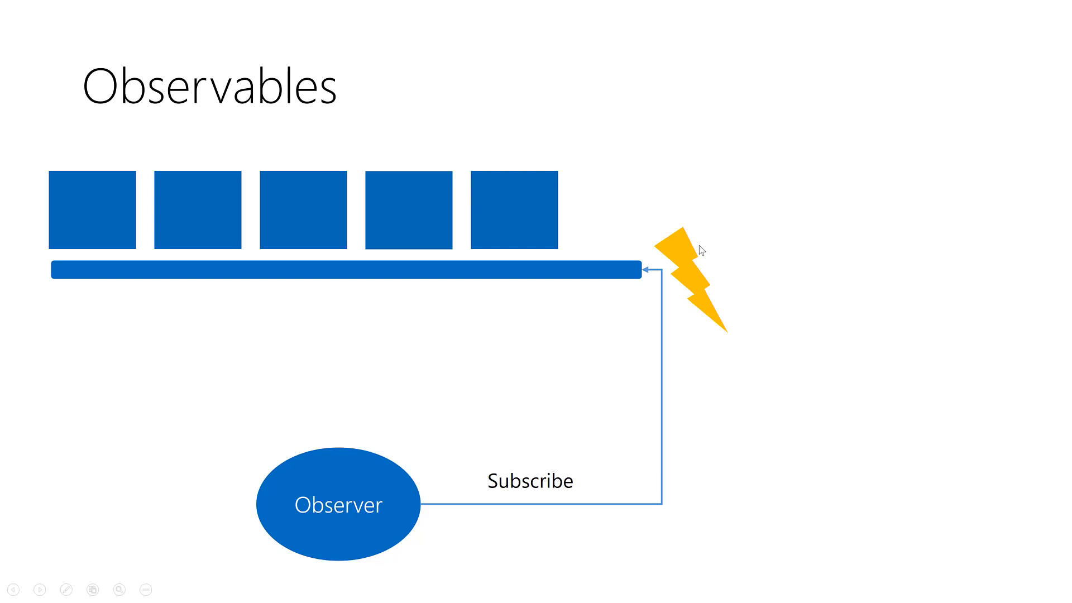
mouse_move(897, 431)
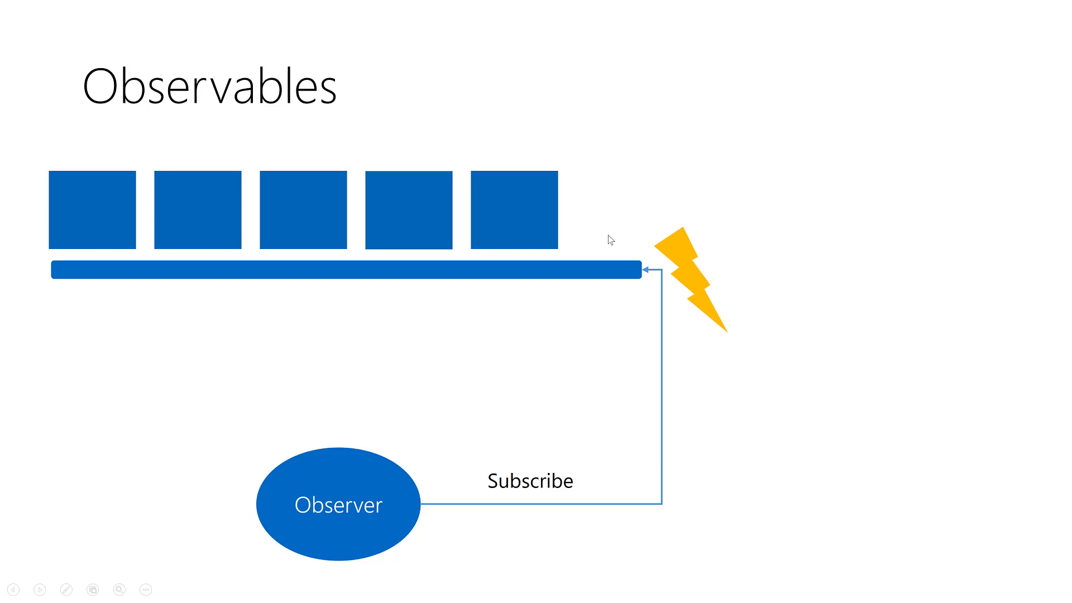
mouse_move(387, 116)
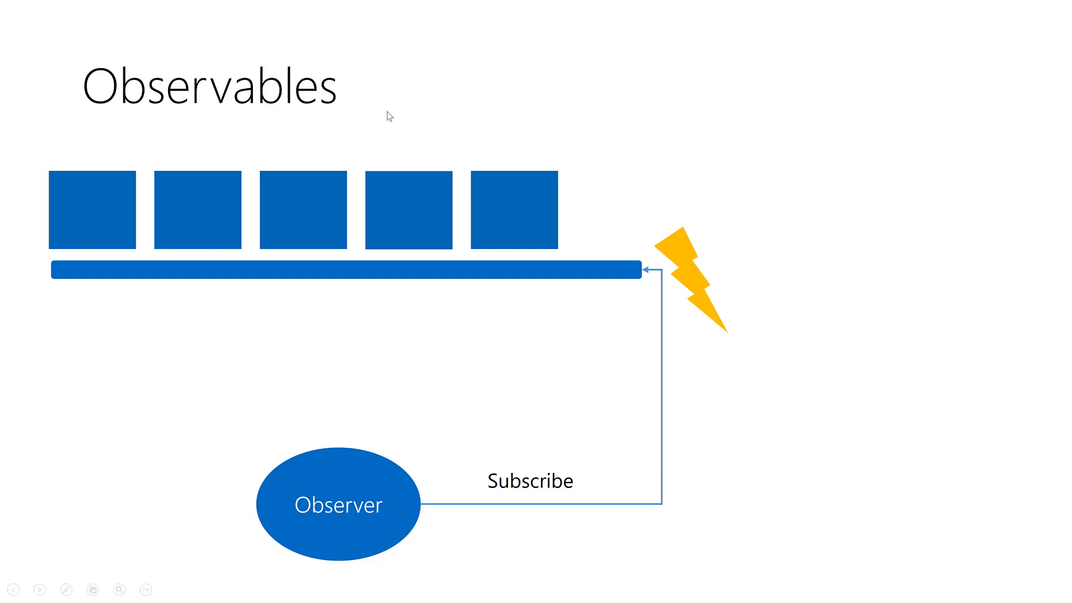
mouse_move(630, 347)
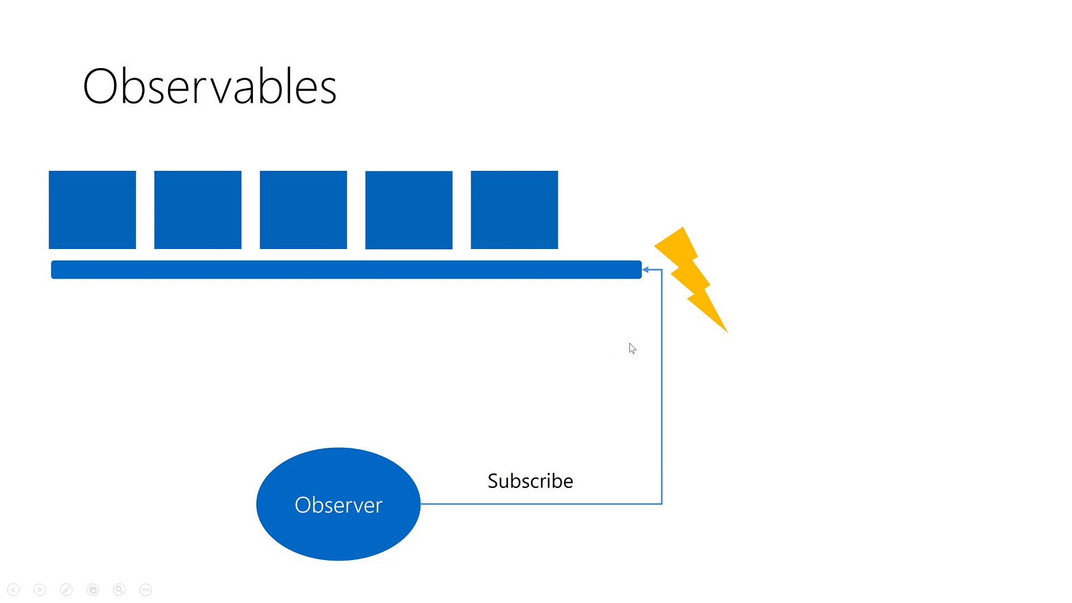
mouse_move(41, 234)
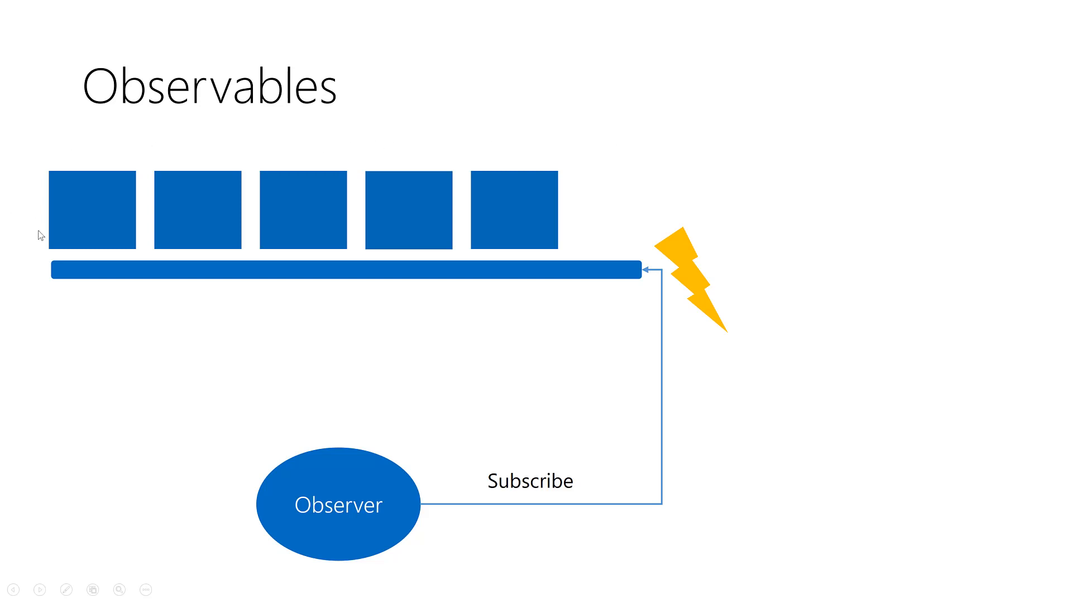
mouse_move(545, 511)
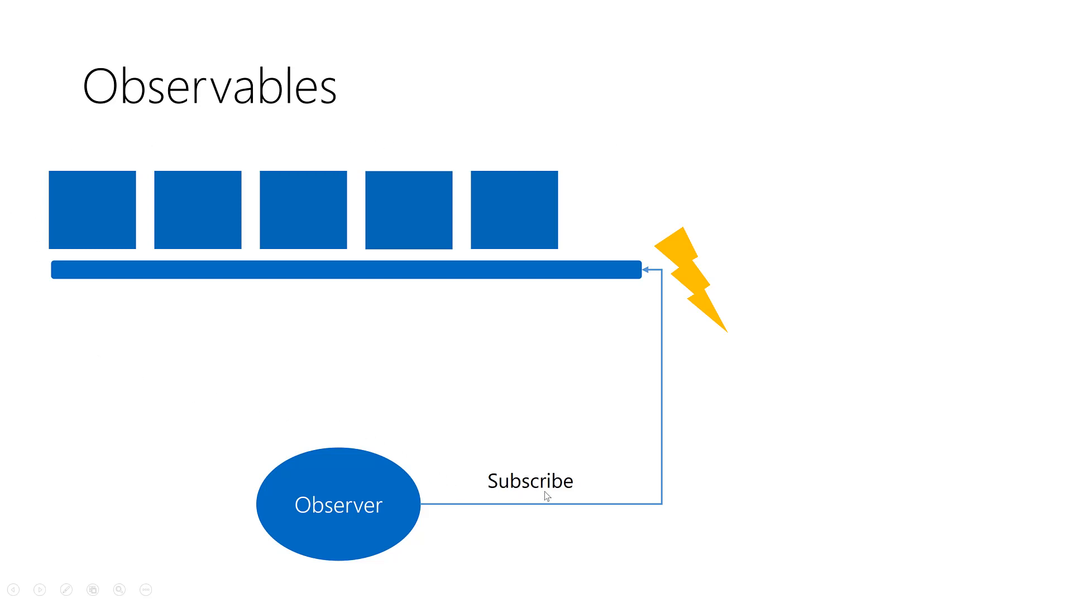
mouse_move(611, 291)
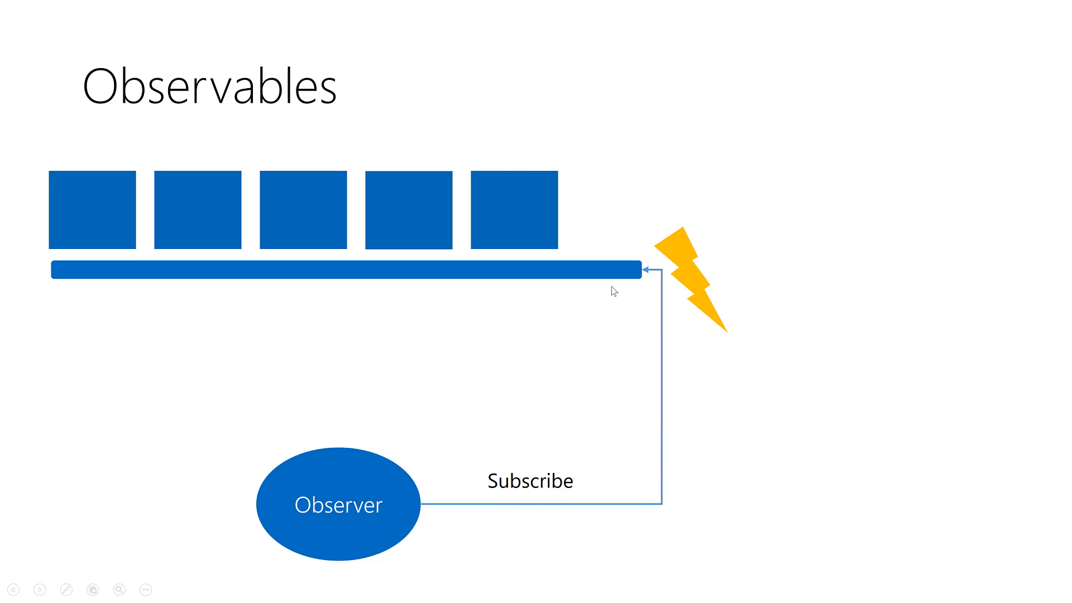
mouse_move(653, 301)
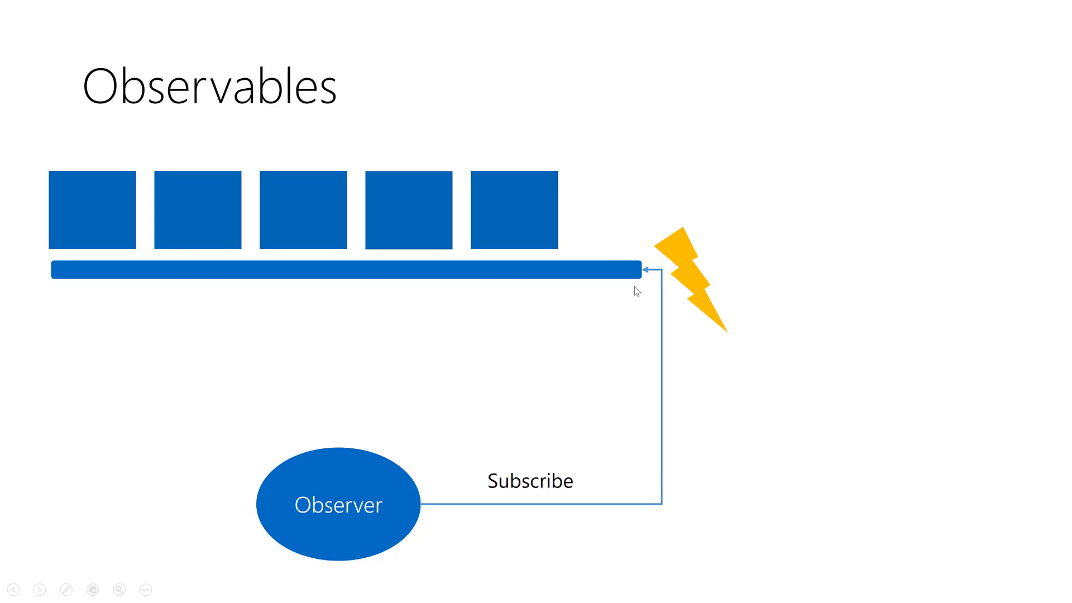
mouse_move(626, 246)
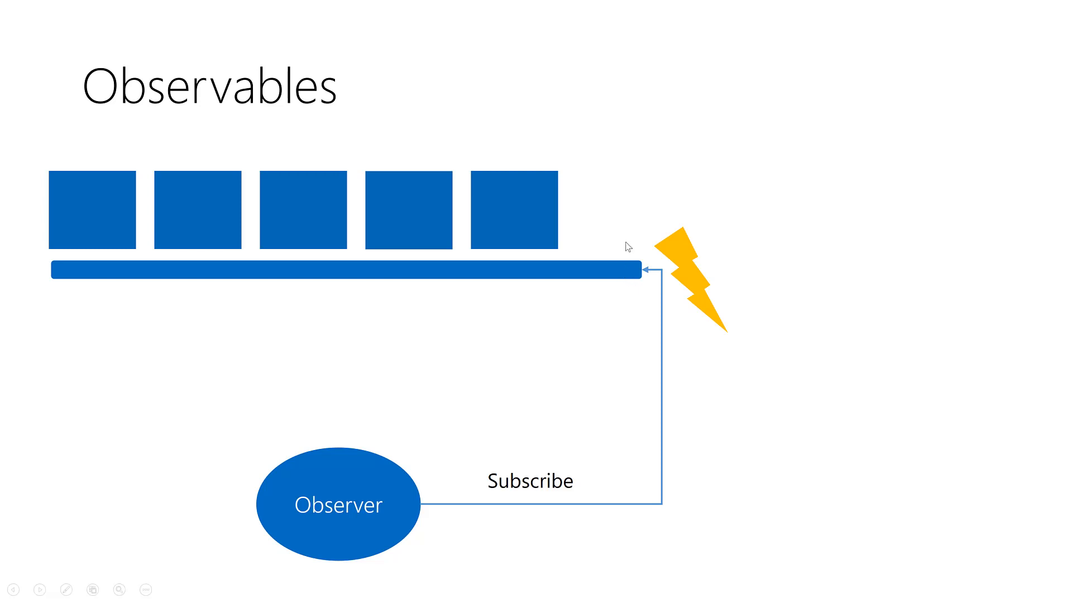
mouse_move(636, 210)
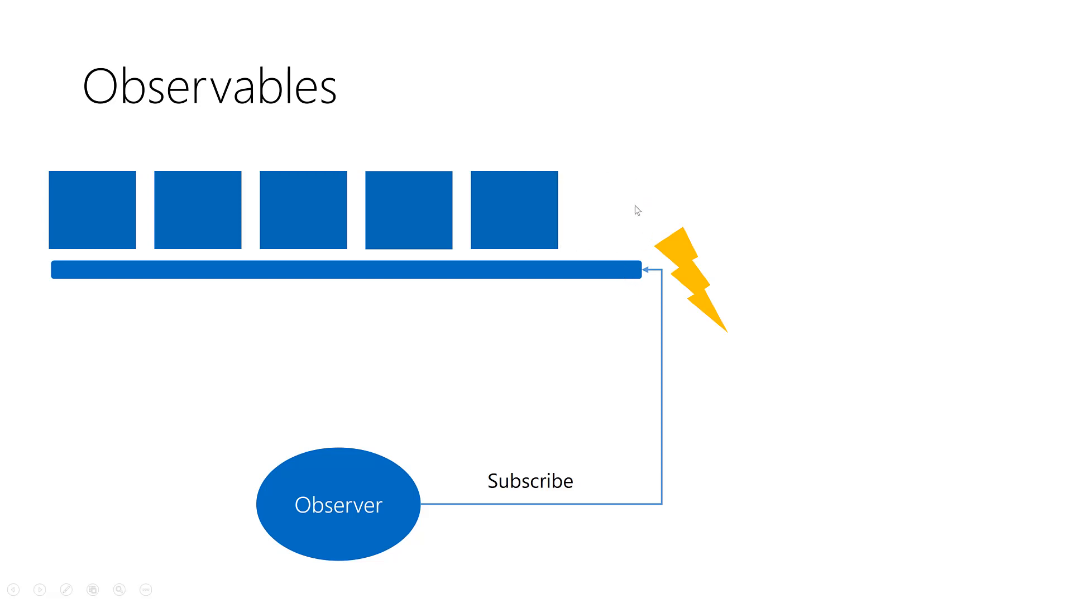
mouse_move(639, 247)
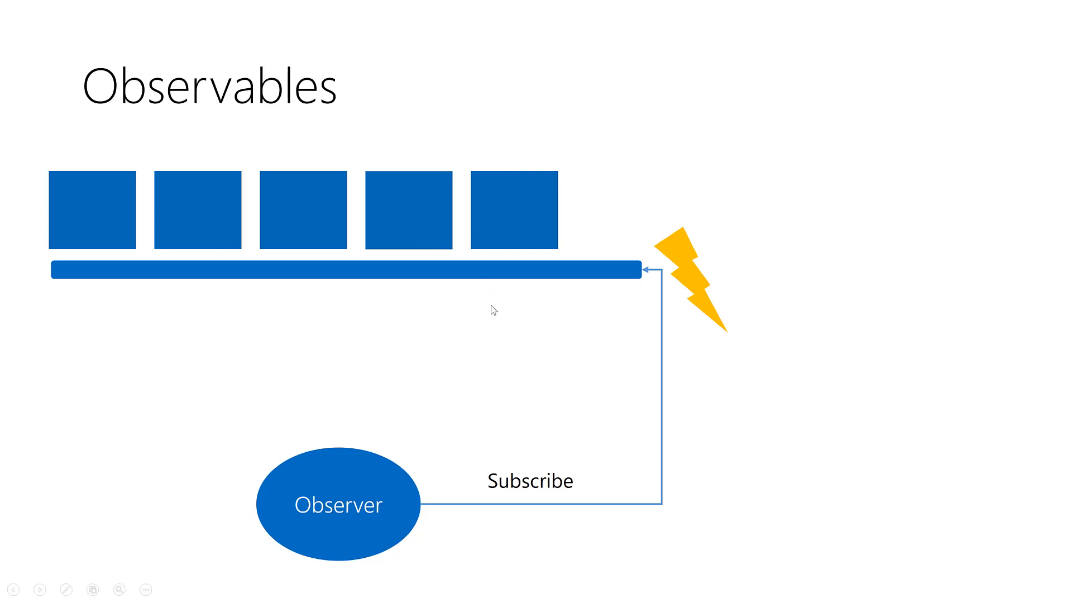
Step: Advance the slideshow from the Observables diagram to the Search_Query example slide
key(Right)
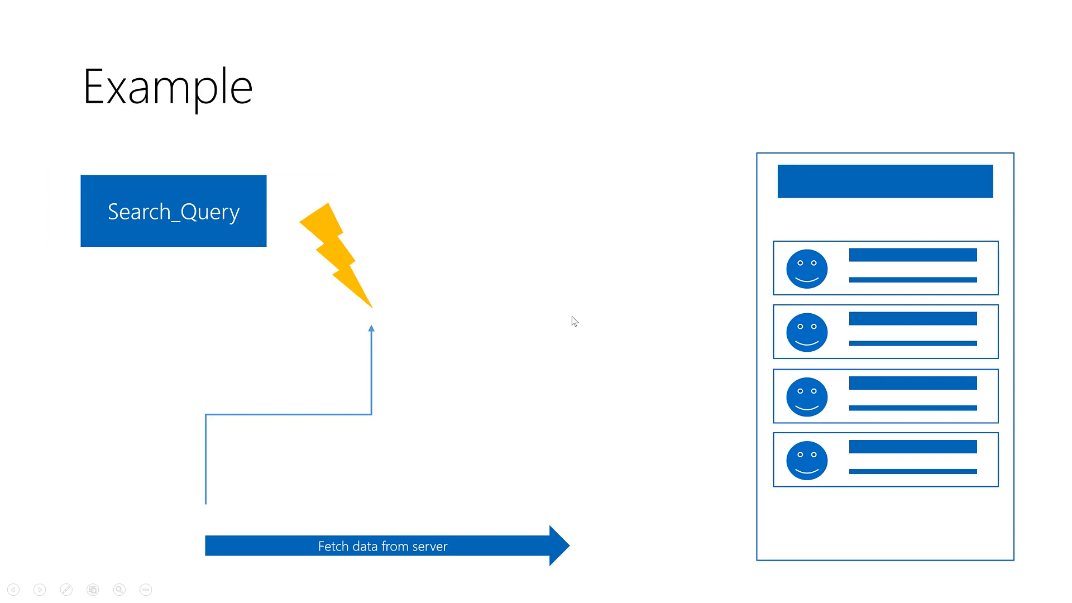
mouse_move(804, 283)
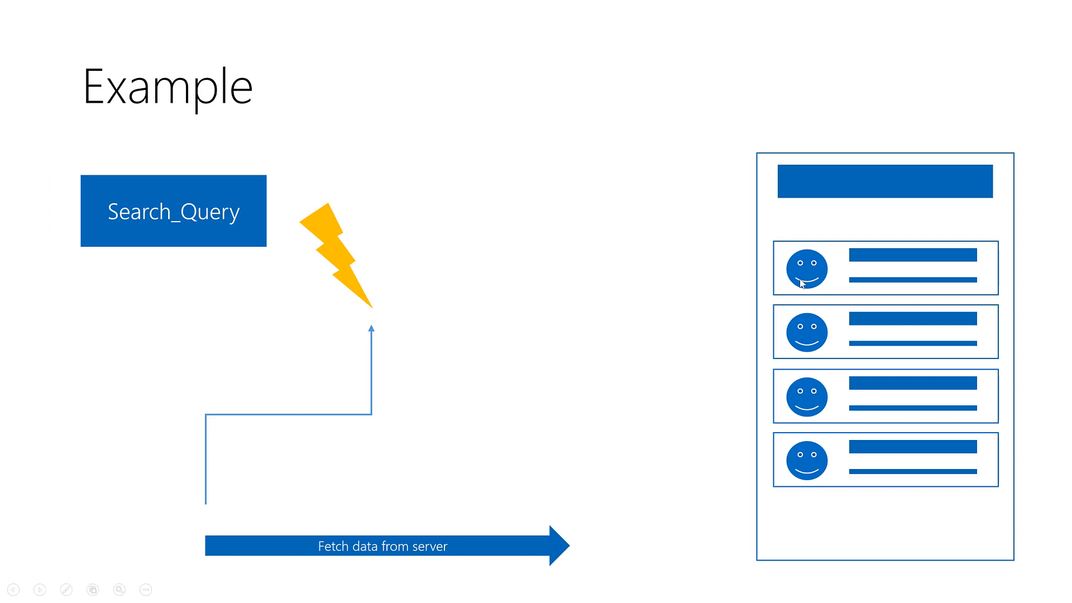
mouse_move(893, 221)
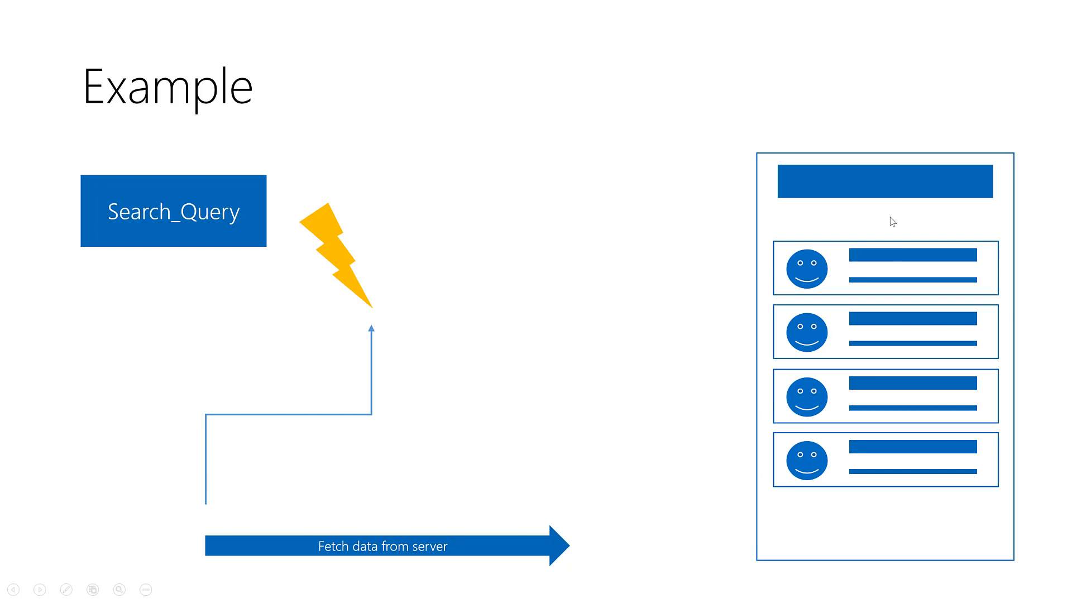
mouse_move(763, 374)
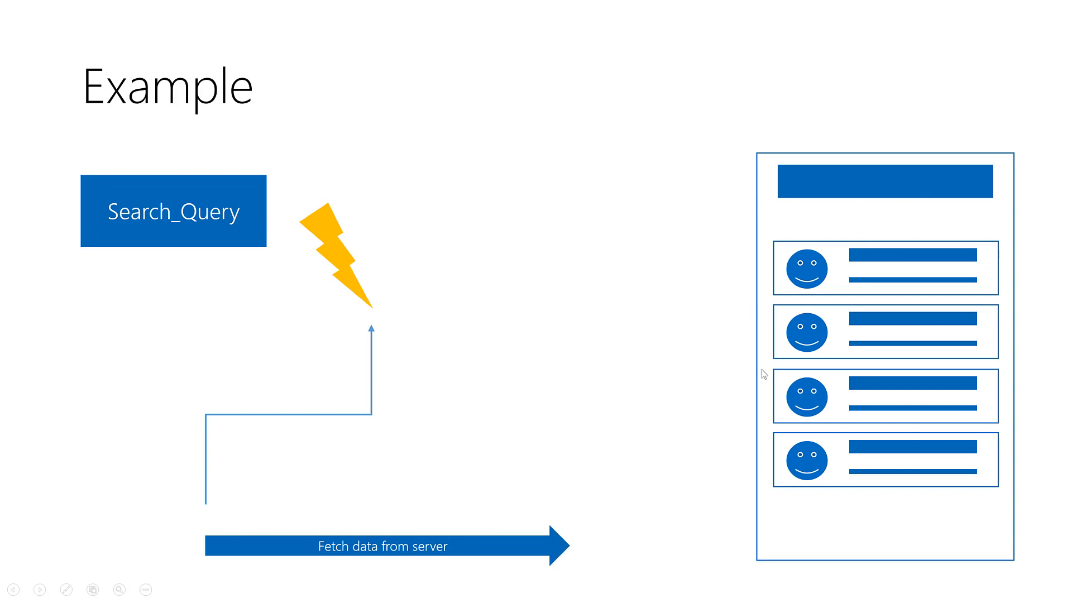
mouse_move(933, 194)
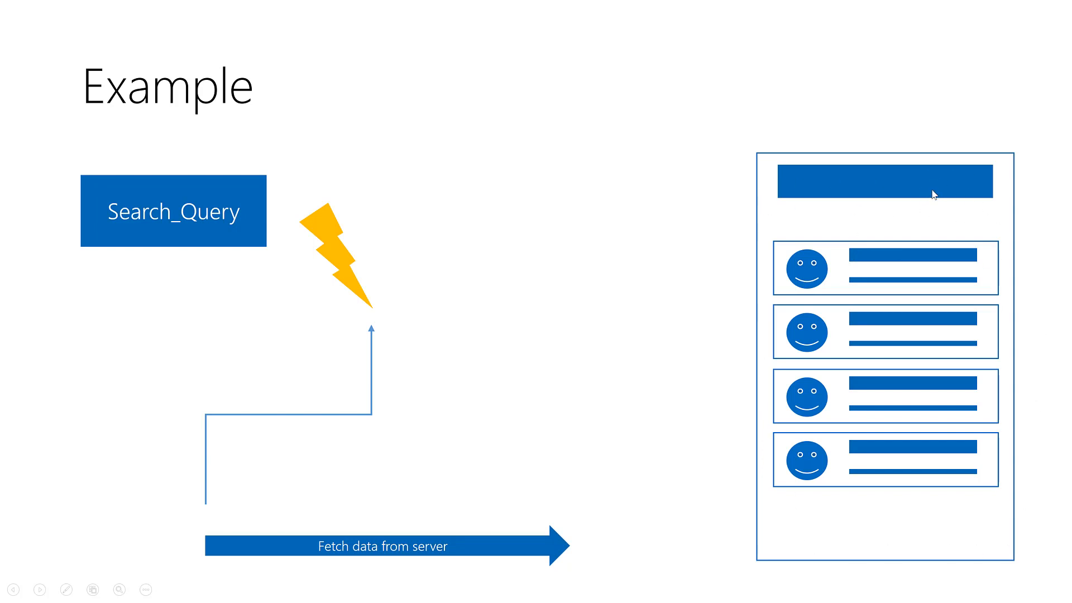
mouse_move(839, 214)
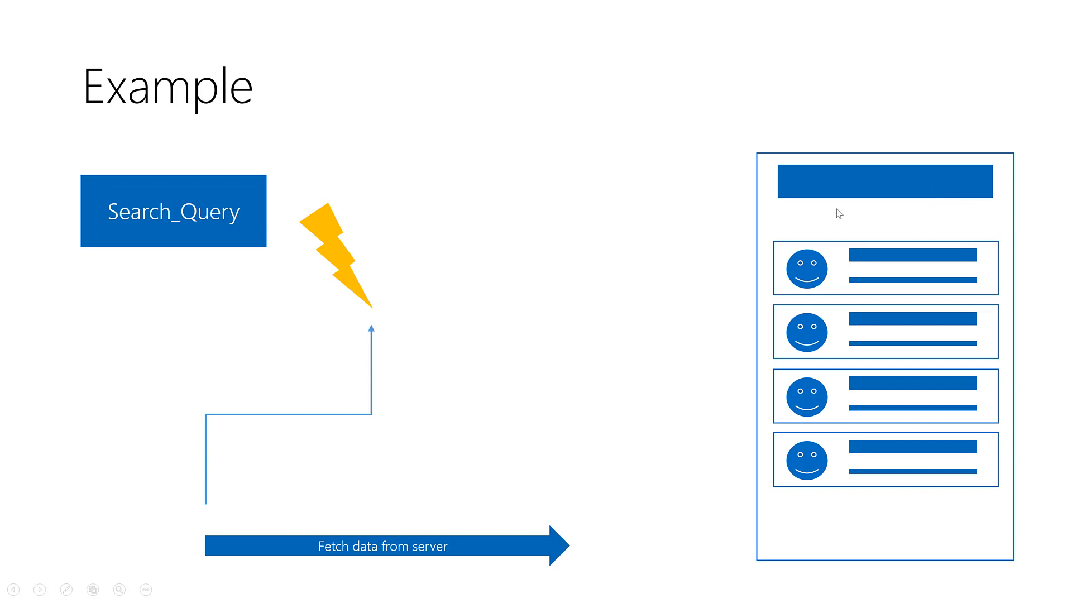
mouse_move(1014, 234)
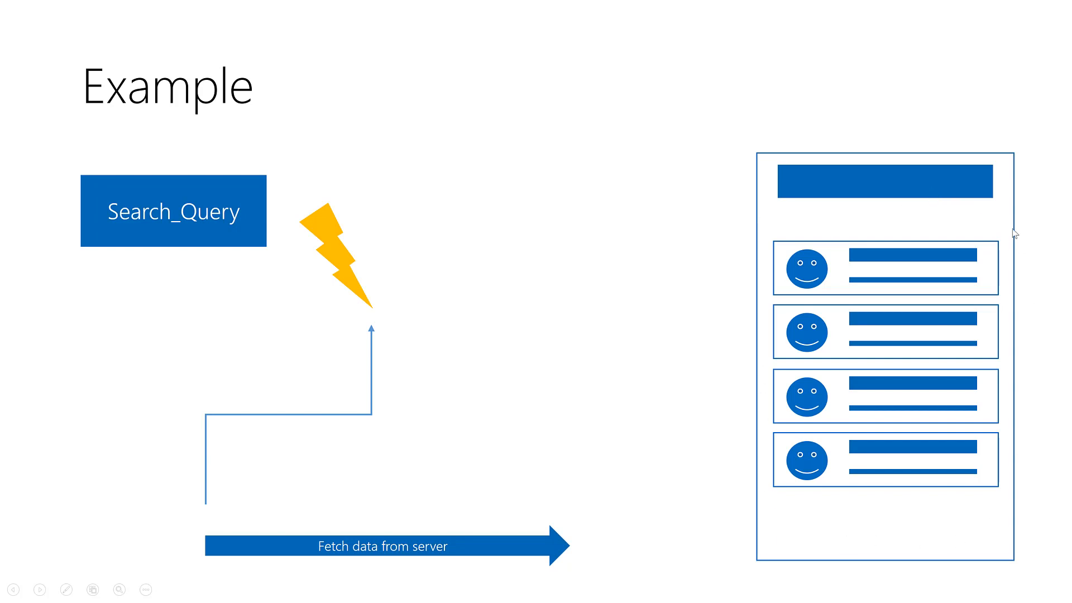
mouse_move(948, 214)
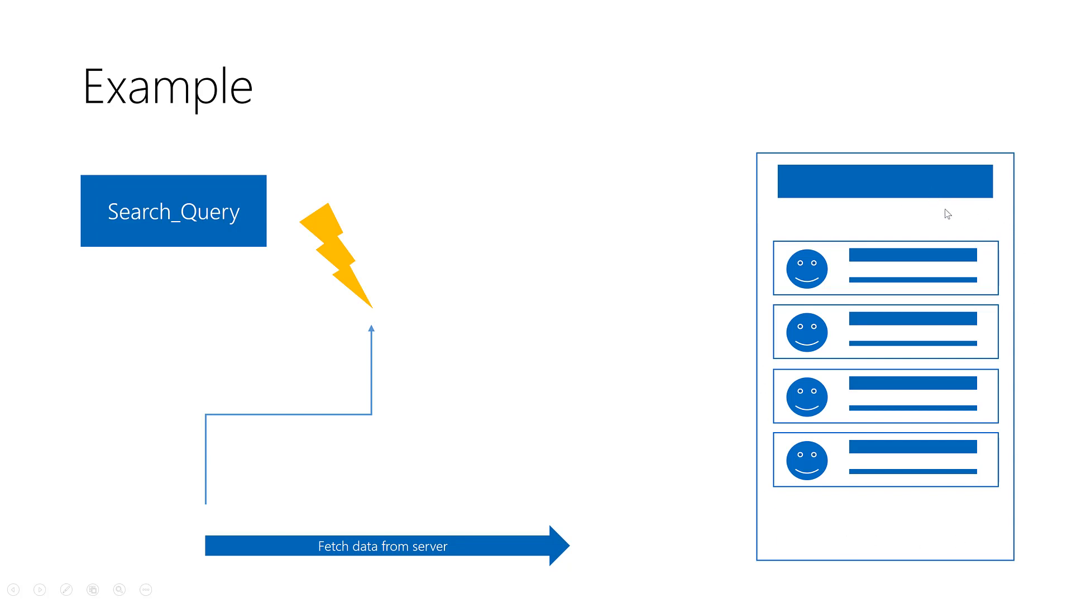
mouse_move(854, 184)
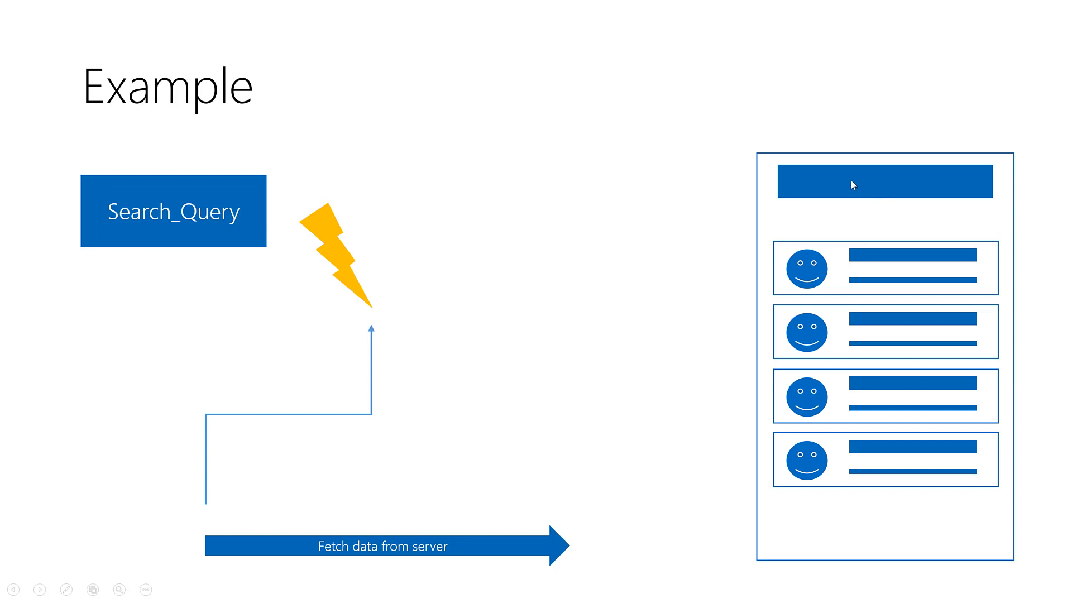
mouse_move(772, 175)
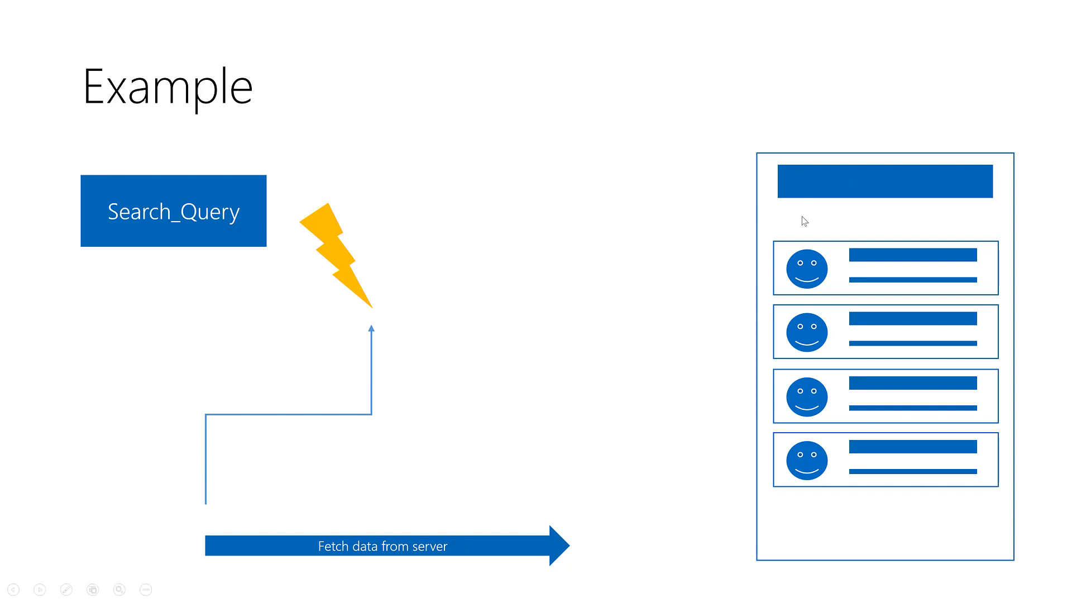
mouse_move(815, 222)
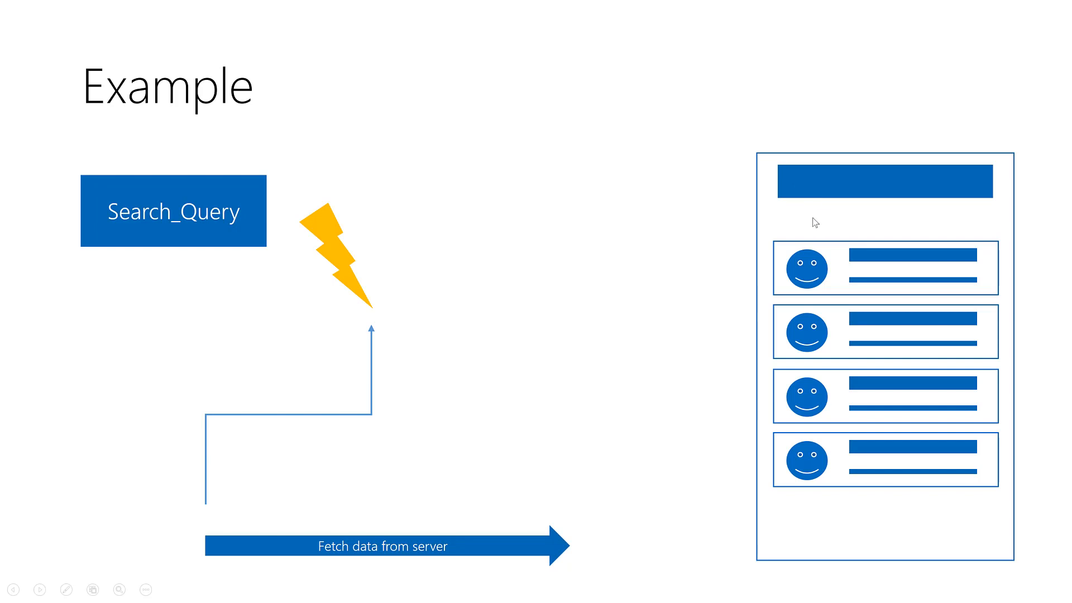
mouse_move(721, 232)
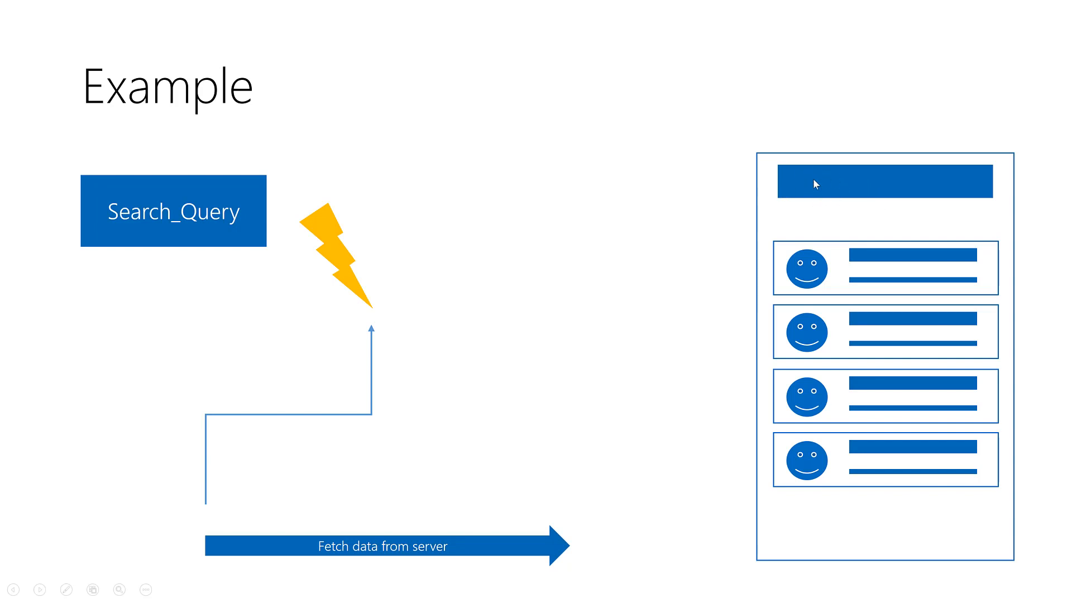
mouse_move(820, 211)
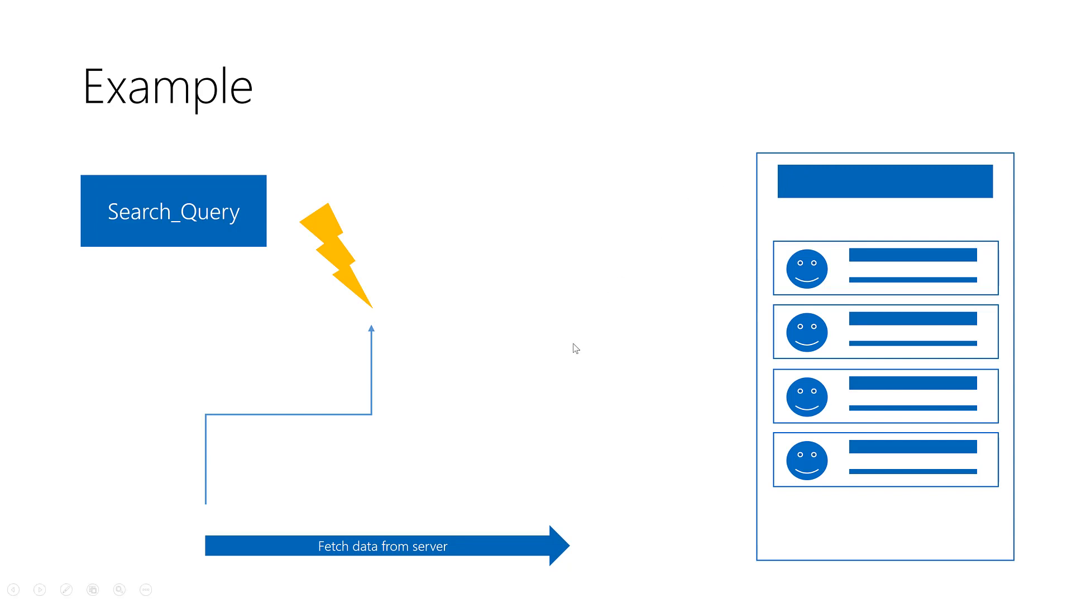
mouse_move(559, 331)
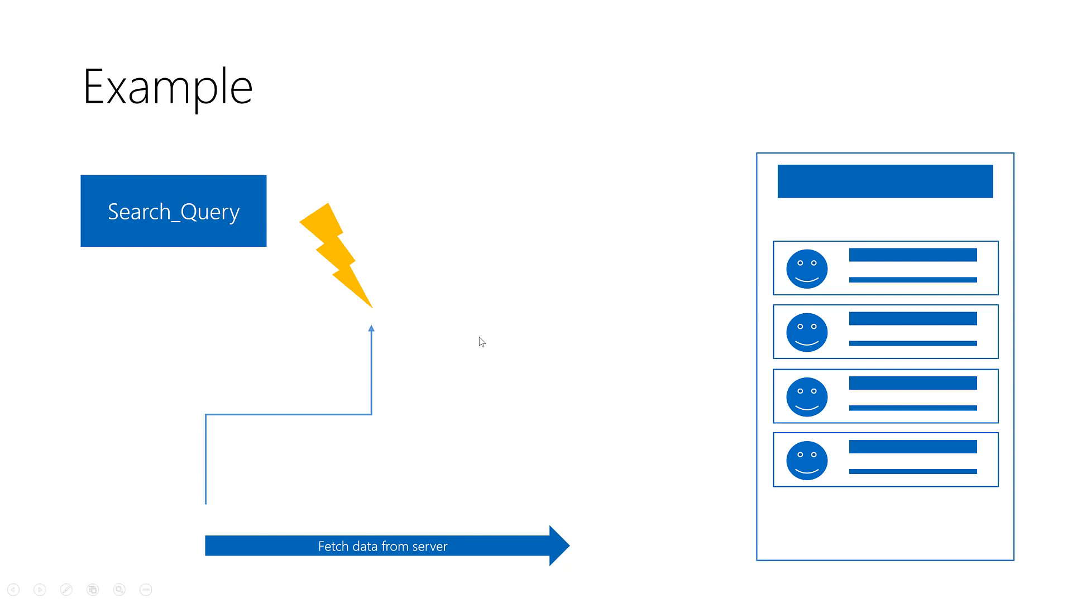
mouse_move(854, 208)
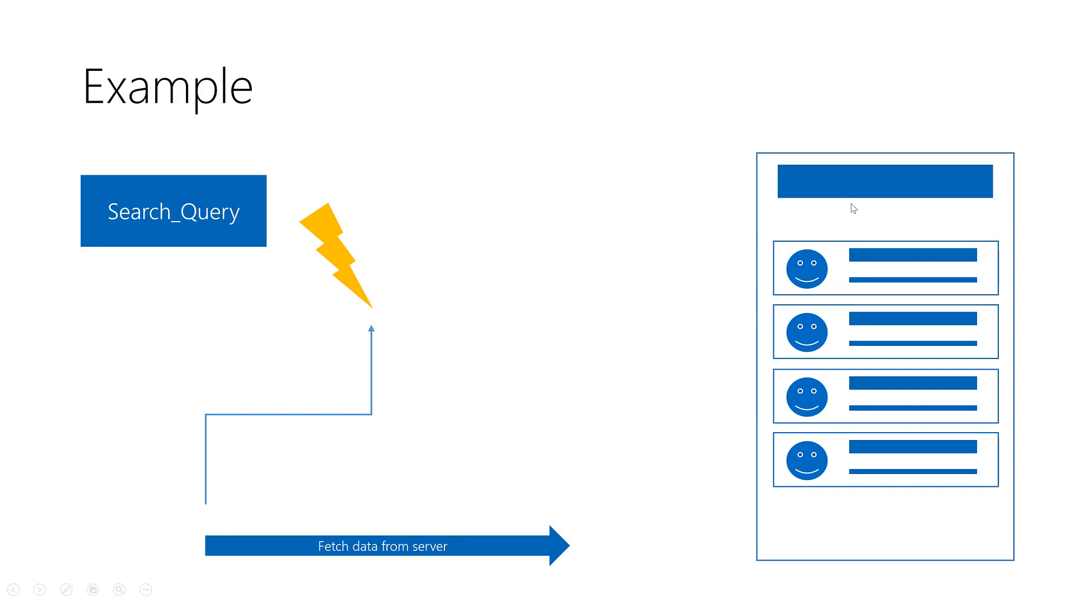
mouse_move(907, 192)
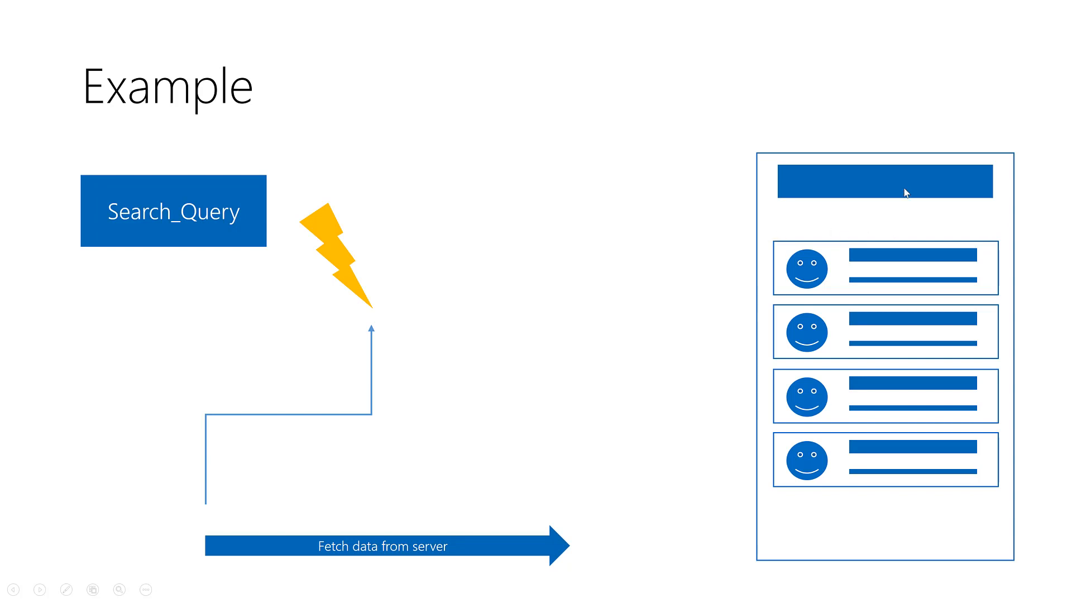
mouse_move(925, 169)
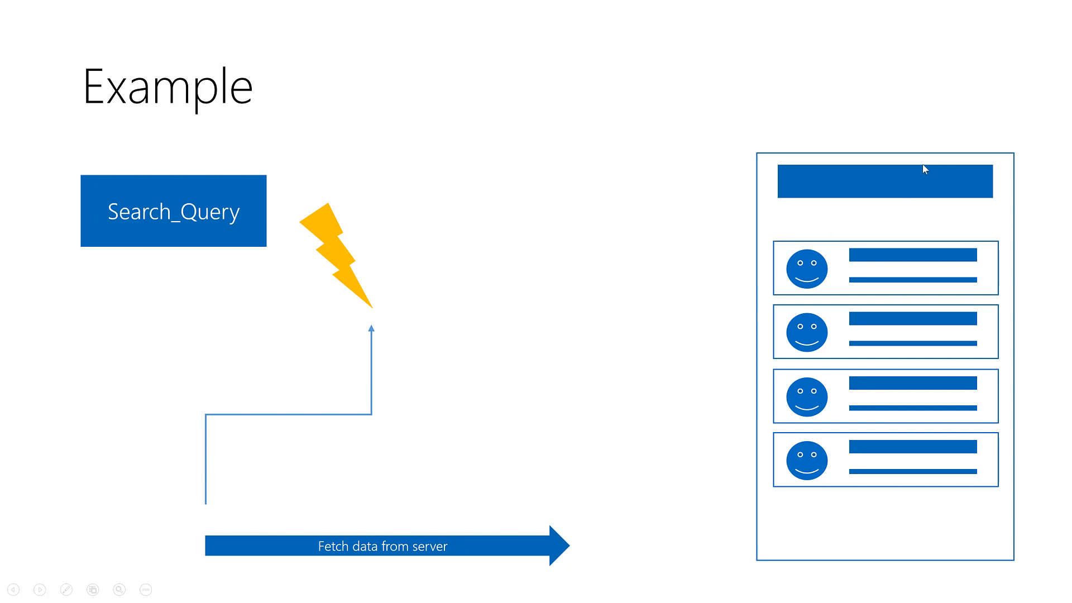
mouse_move(1008, 204)
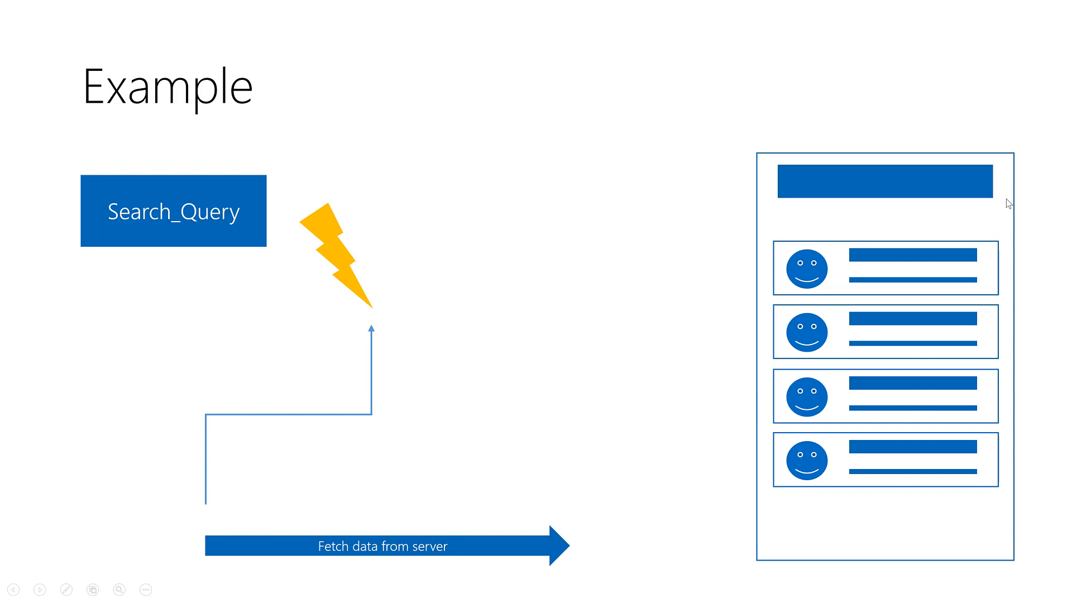
mouse_move(263, 230)
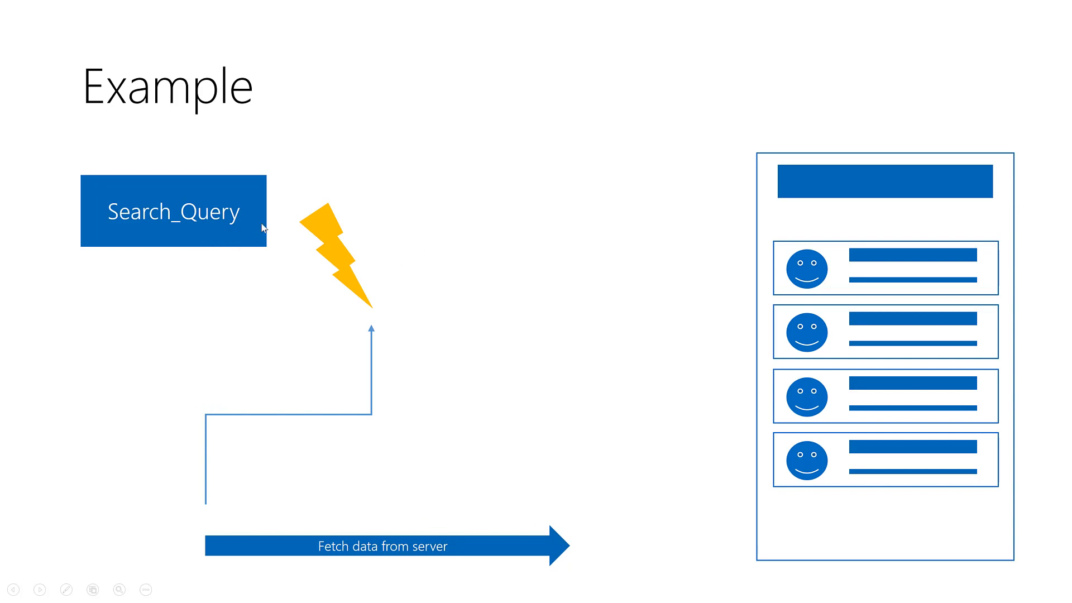
mouse_move(101, 210)
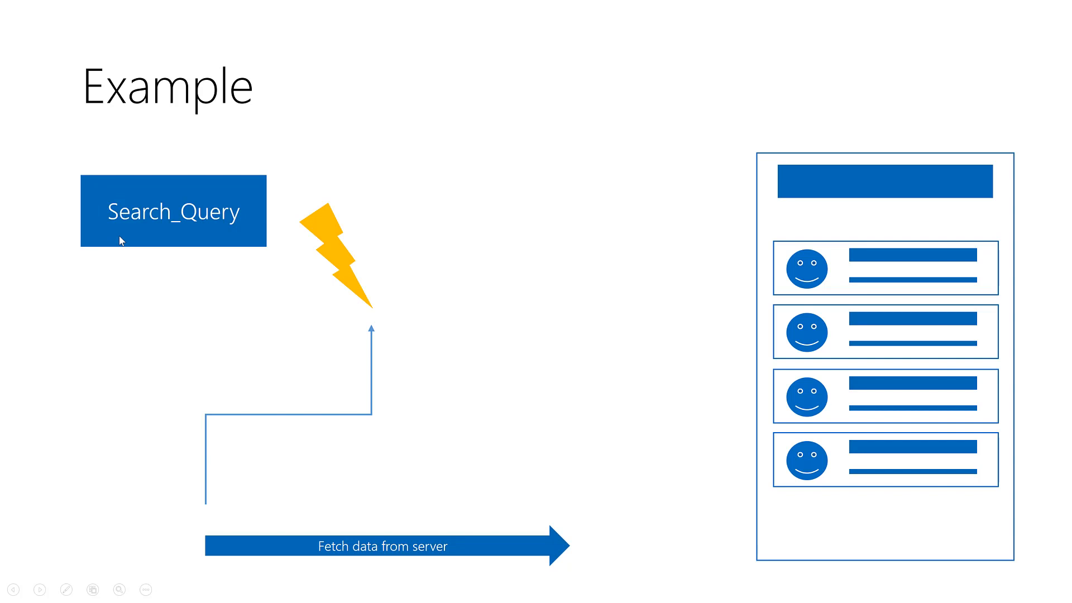
mouse_move(178, 209)
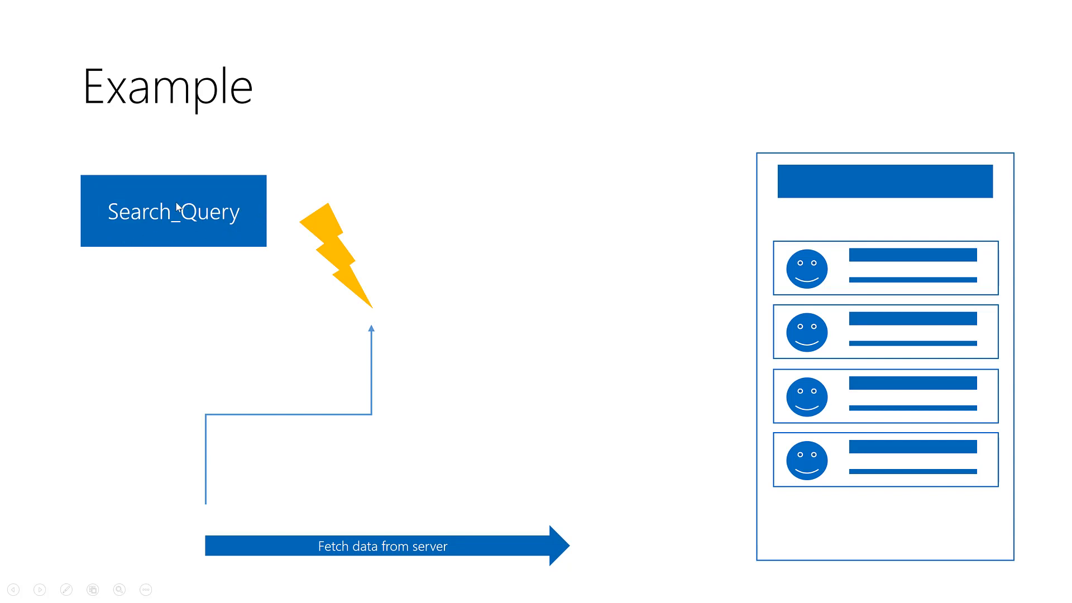
mouse_move(106, 201)
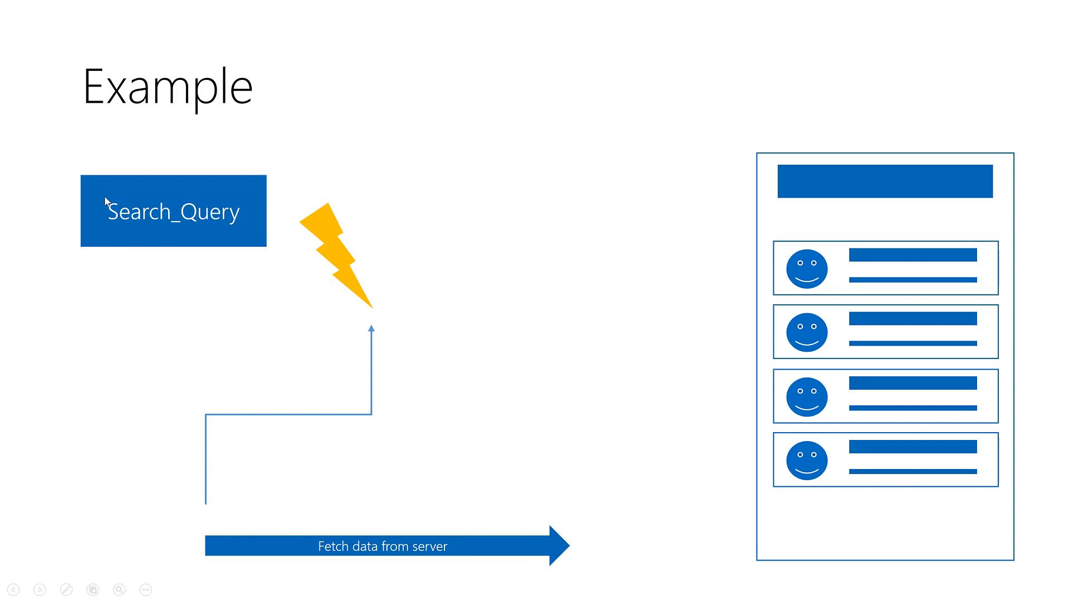
mouse_move(133, 234)
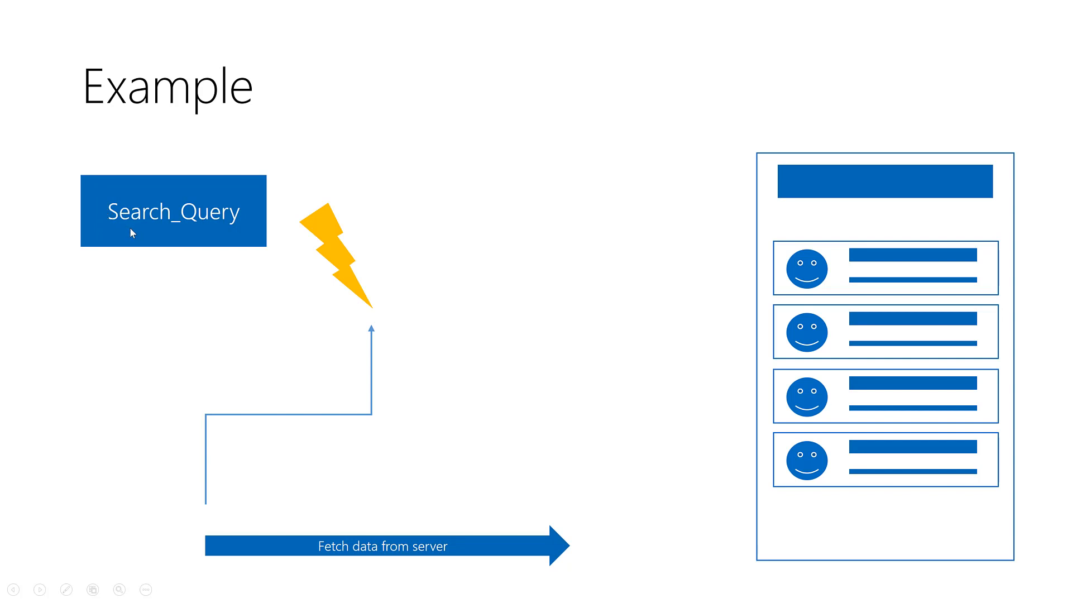
mouse_move(211, 249)
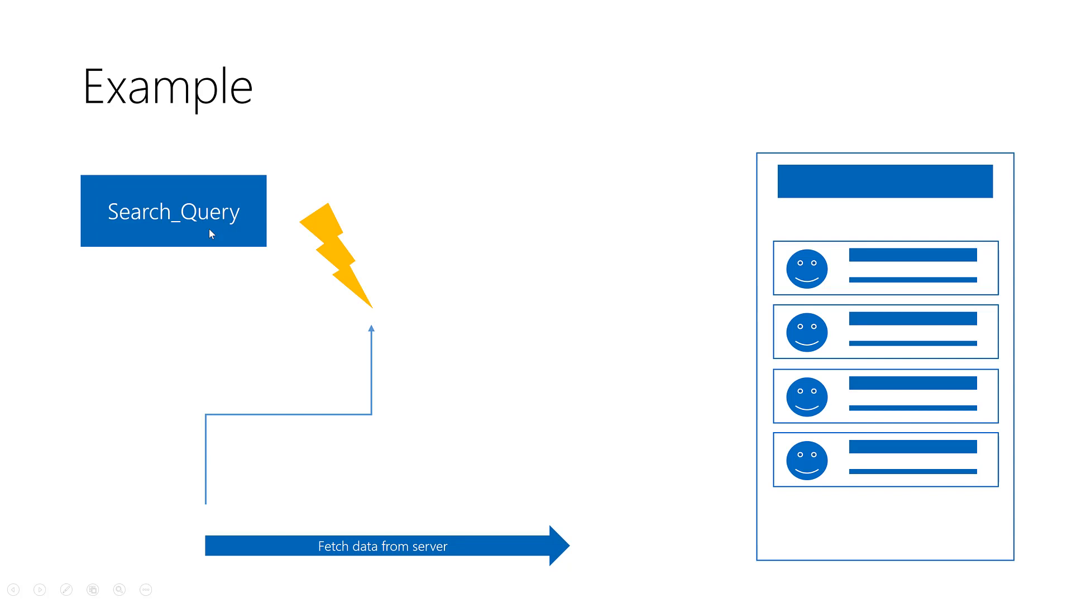
mouse_move(273, 220)
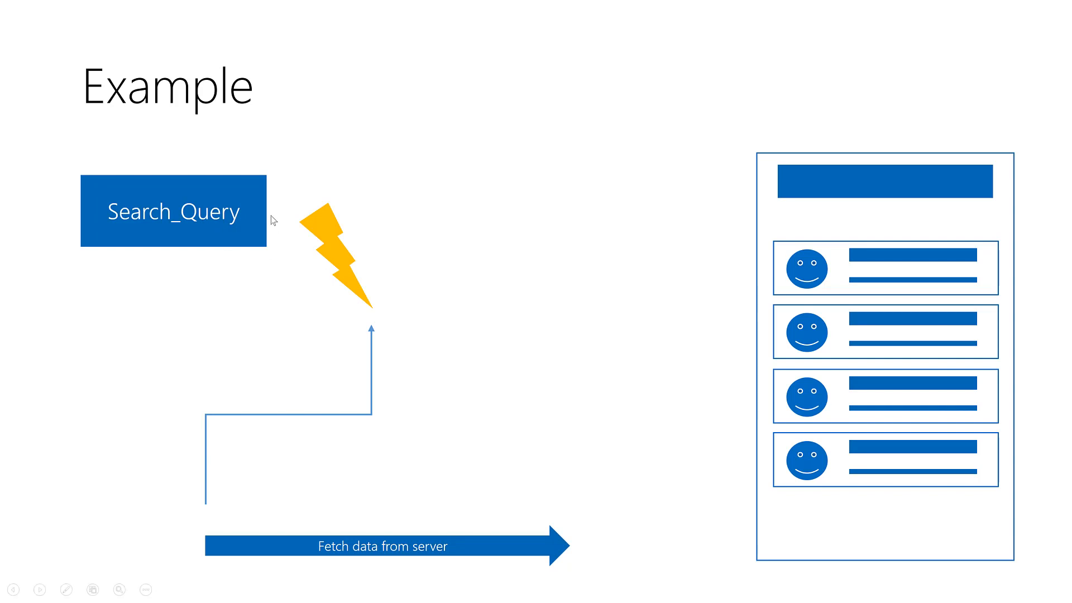
mouse_move(401, 73)
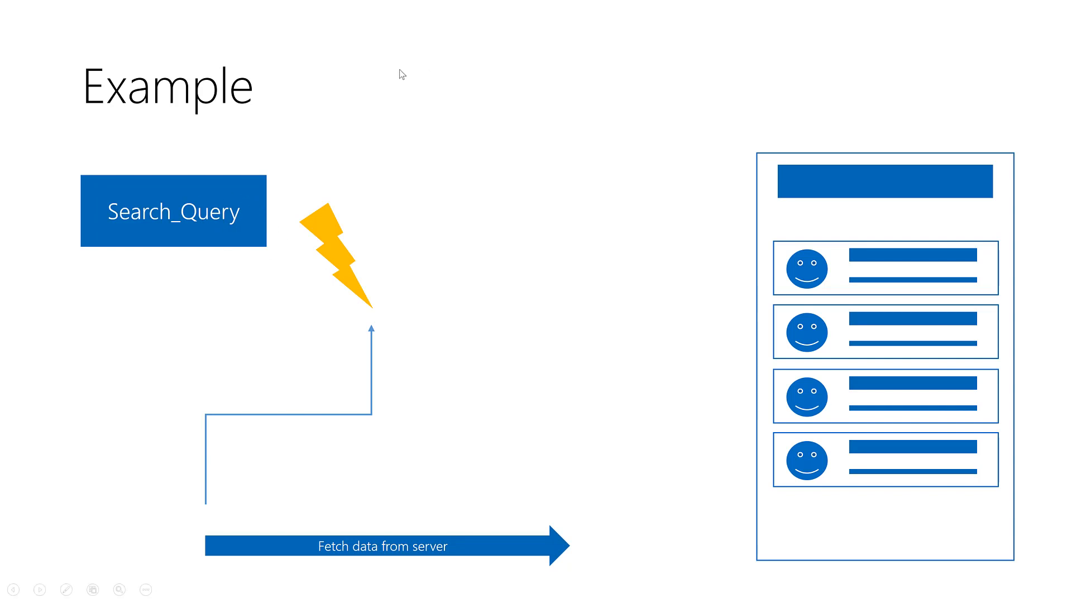
mouse_move(216, 247)
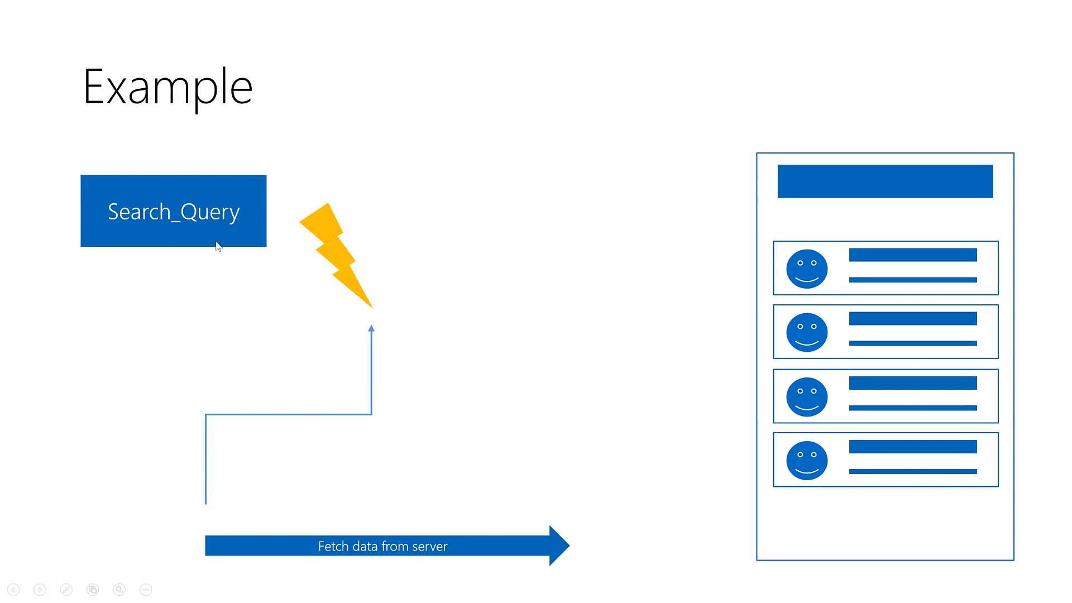
mouse_move(241, 234)
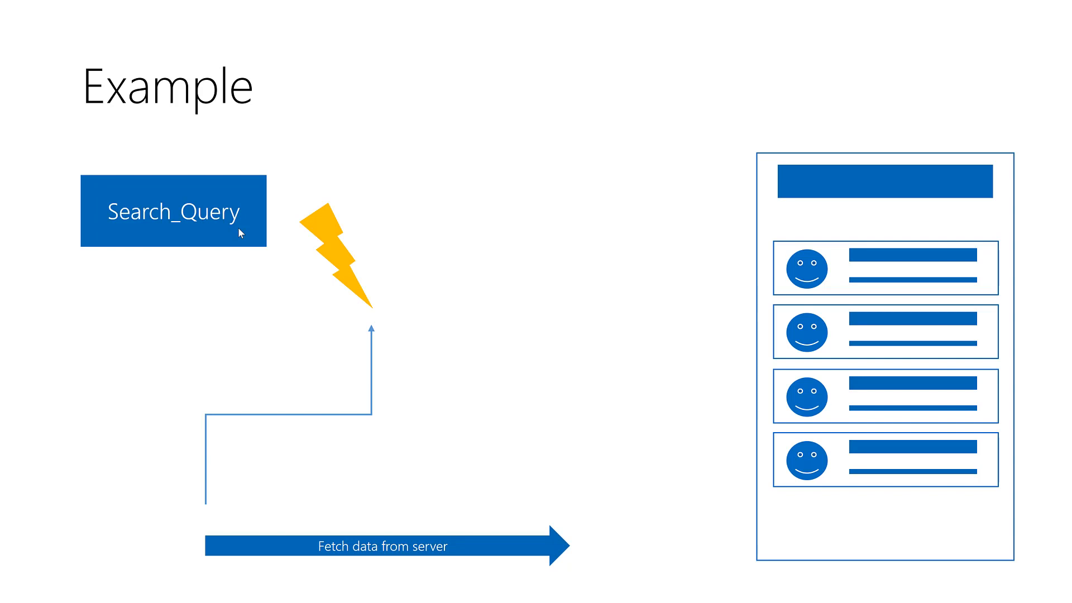
mouse_move(7, 266)
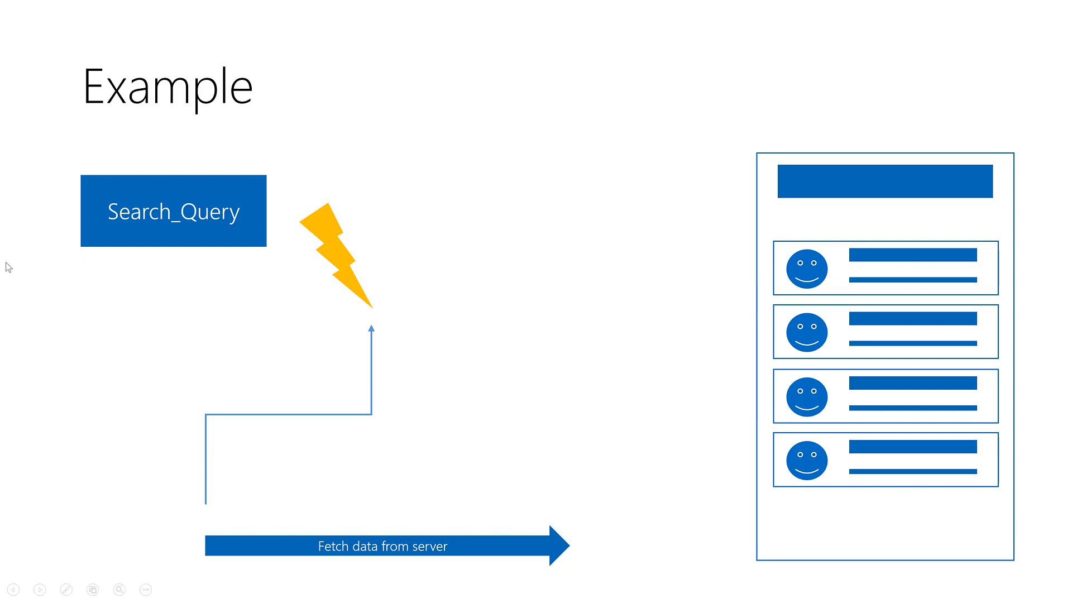
mouse_move(249, 169)
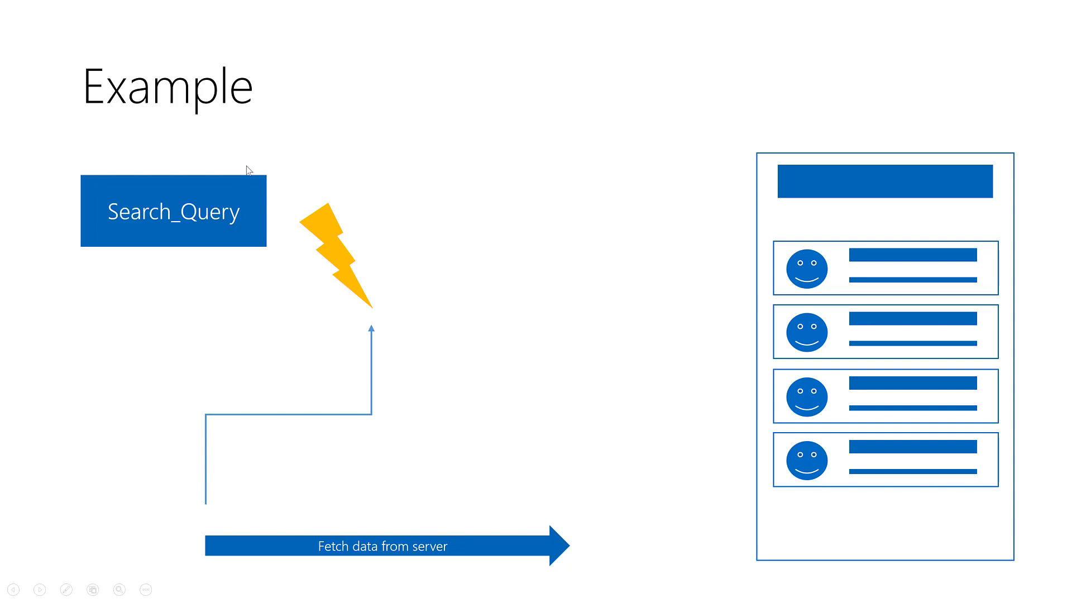
mouse_move(331, 312)
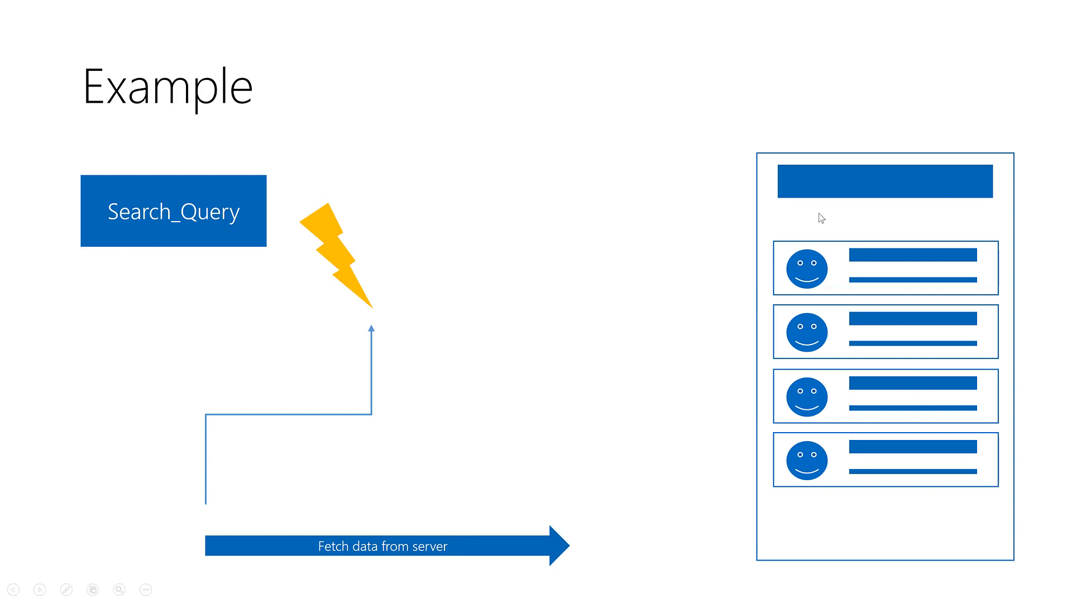
mouse_move(786, 236)
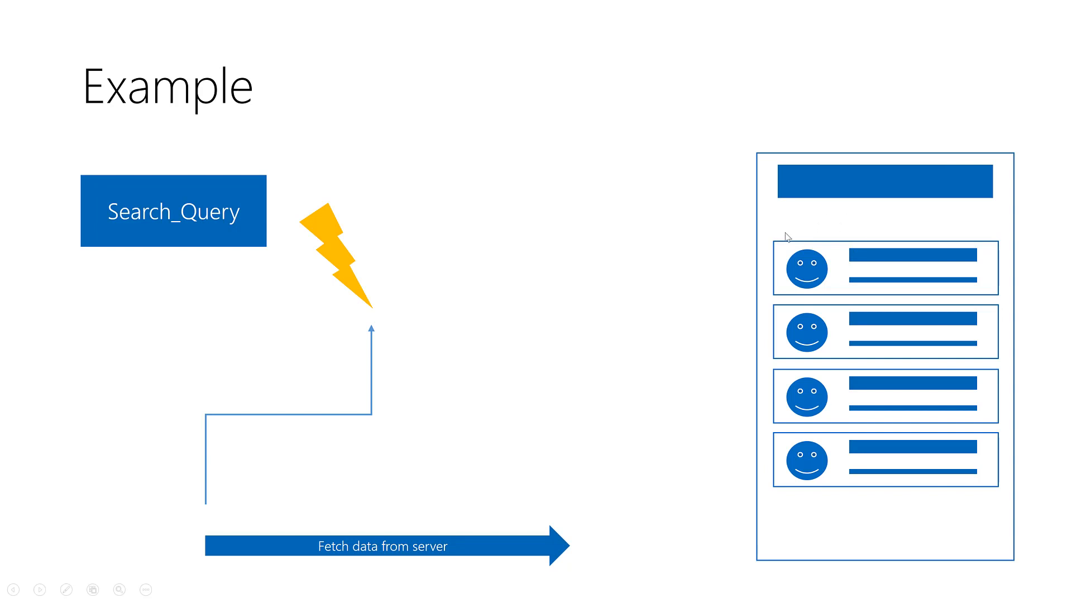
mouse_move(434, 226)
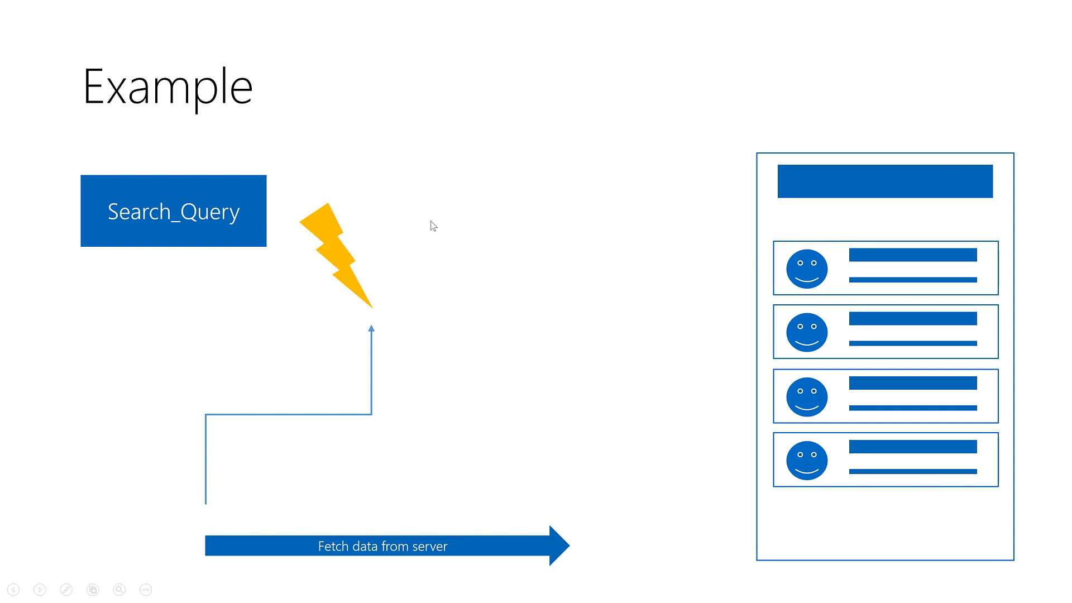
mouse_move(454, 223)
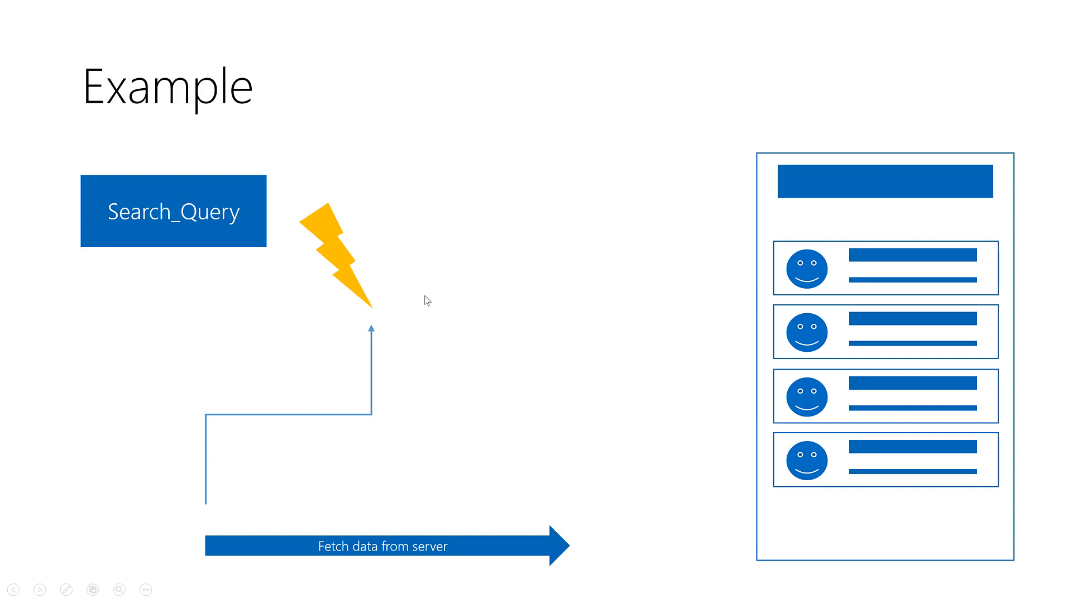
mouse_move(423, 293)
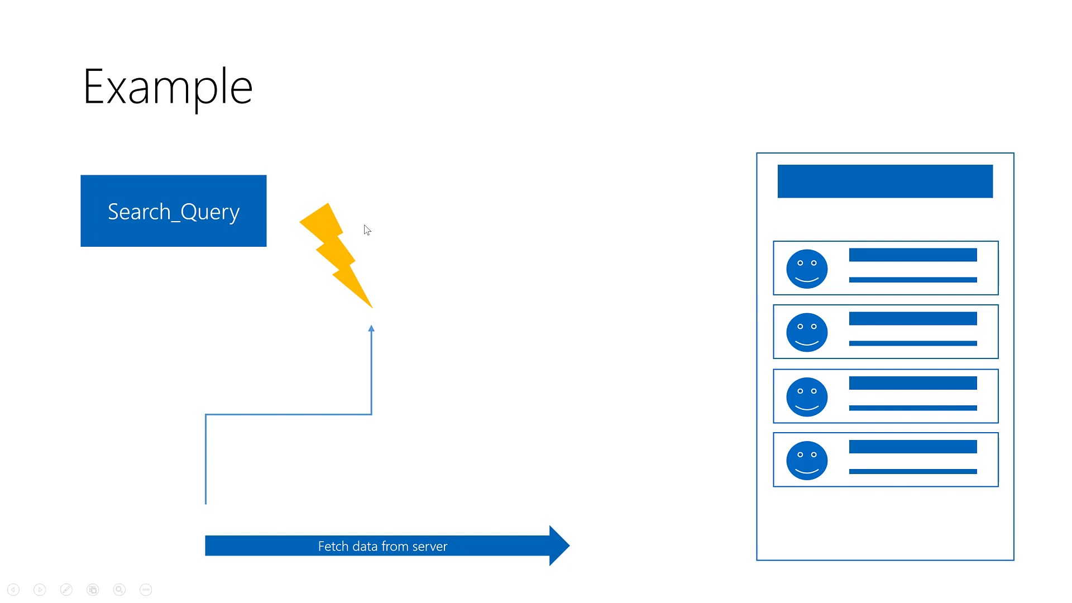
mouse_move(521, 303)
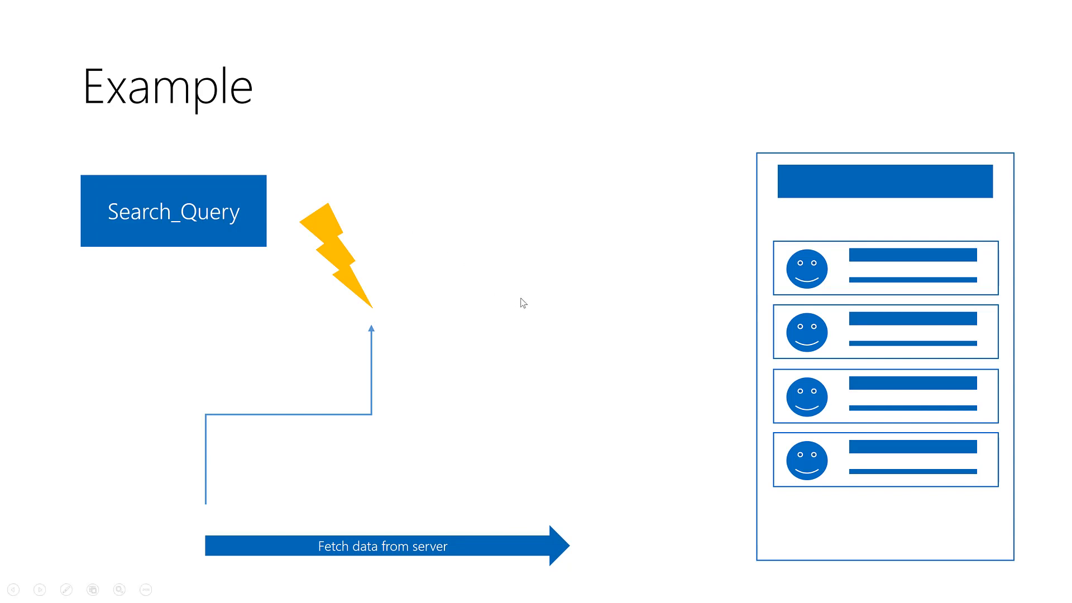
mouse_move(545, 304)
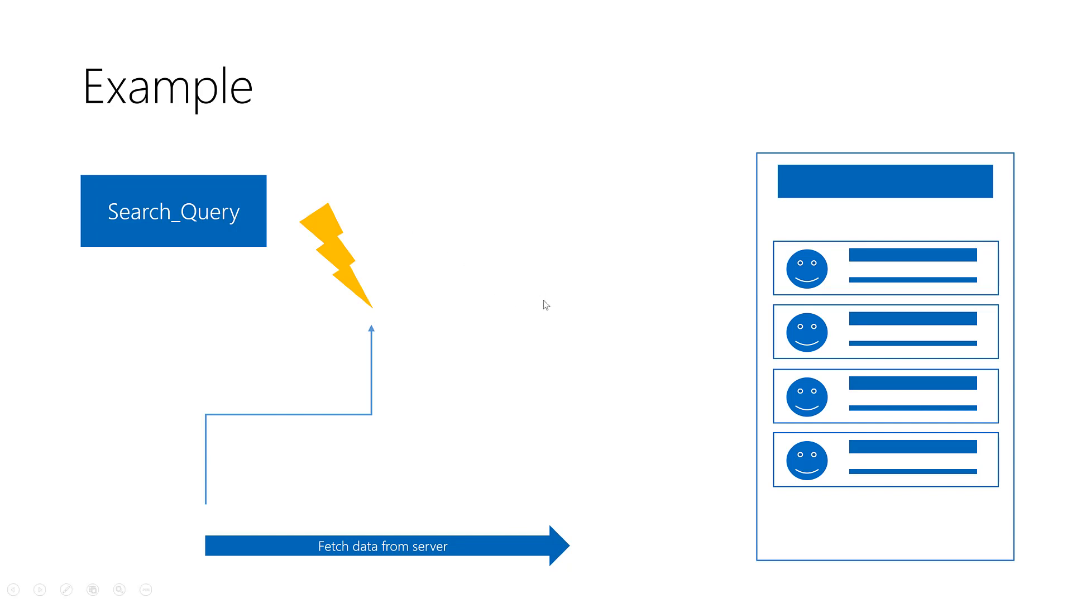